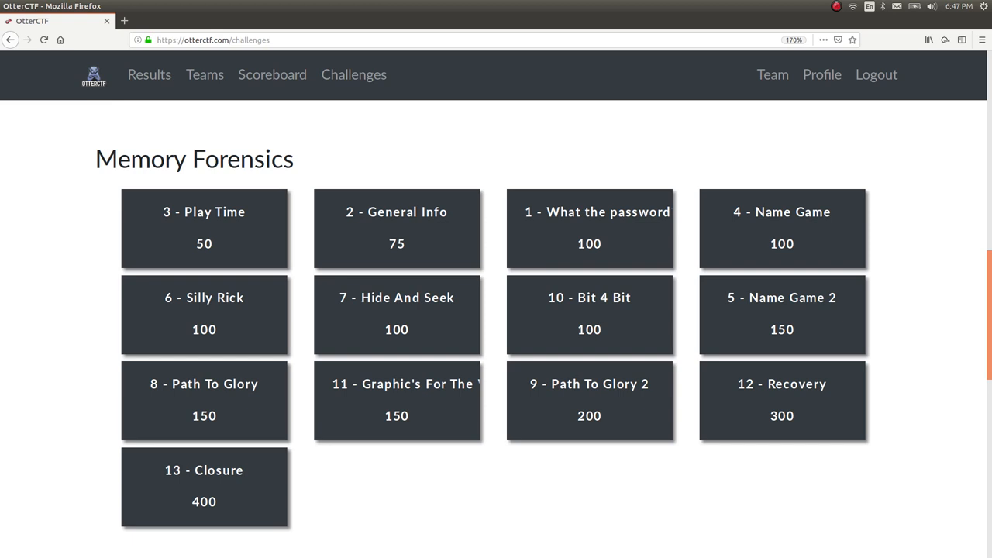
mouse_move(505, 500)
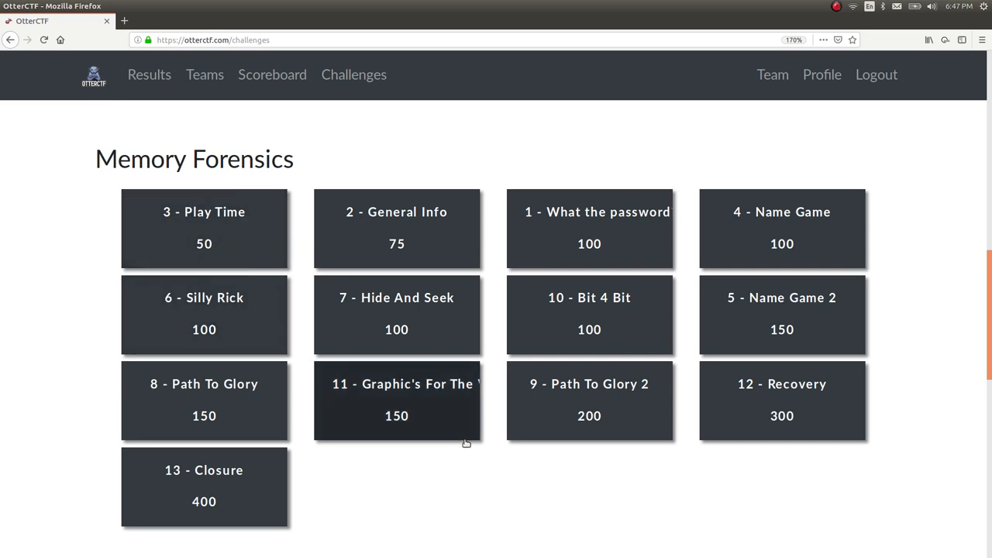
mouse_move(589, 230)
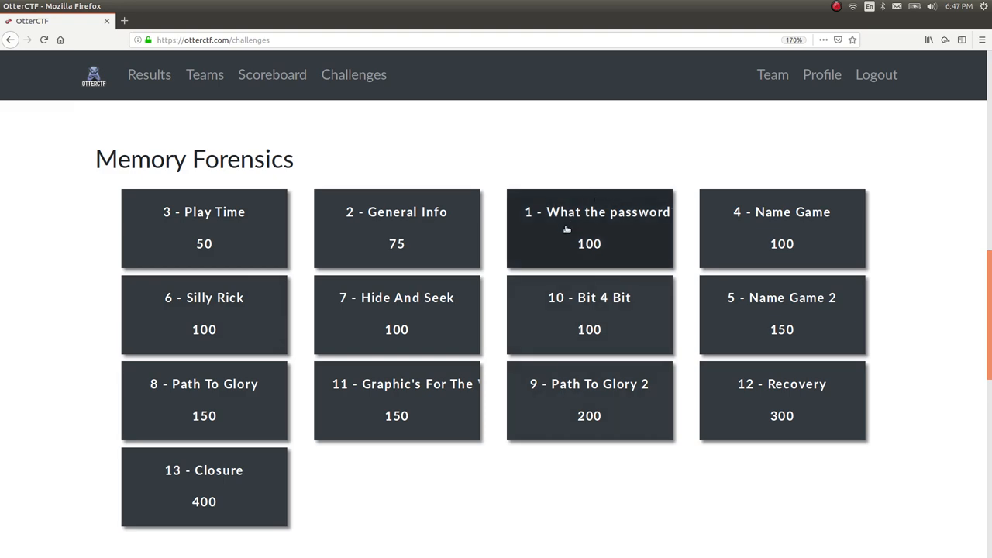
Step: Open the 'What the password?' challenge and copy the OtterCTF.7z download link
left_click(589, 229)
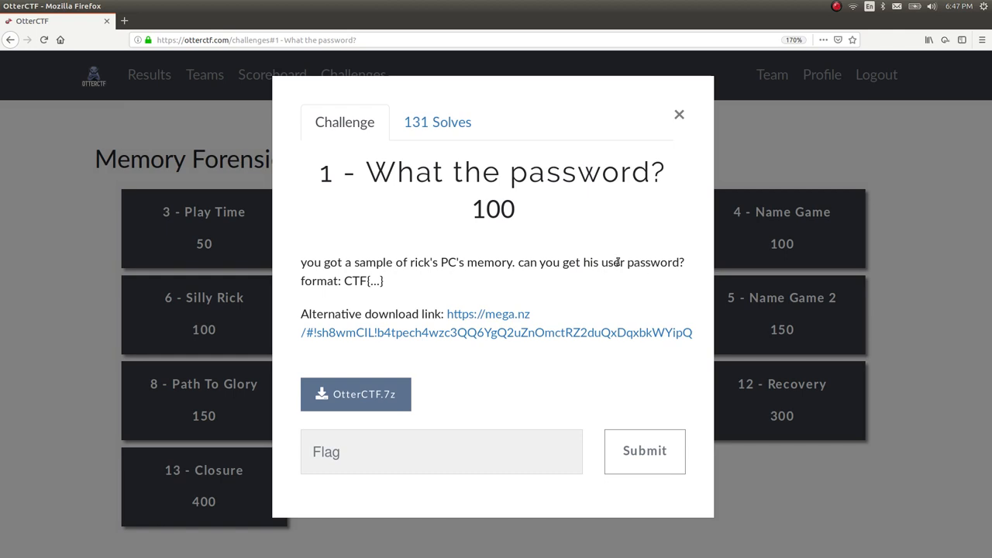
mouse_move(344, 282)
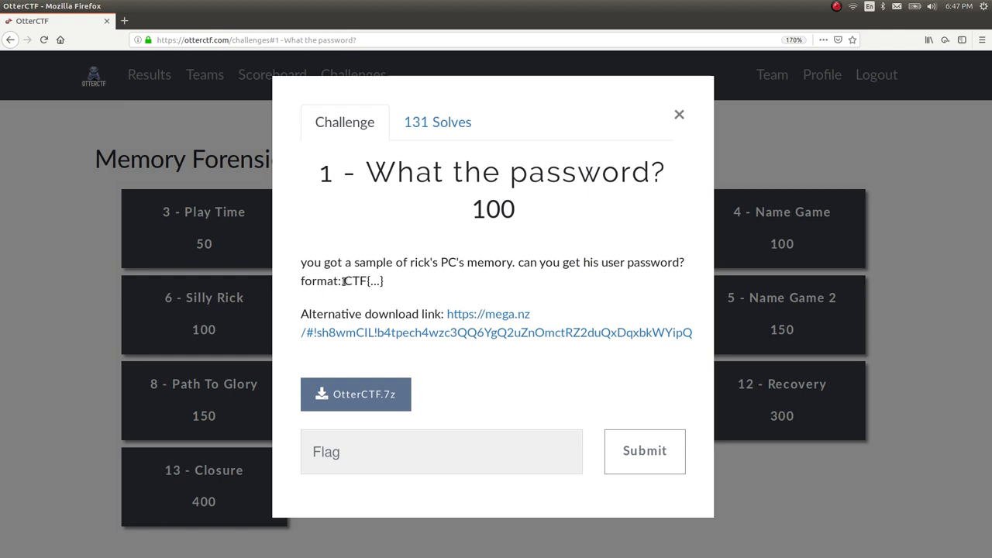
mouse_move(355, 394)
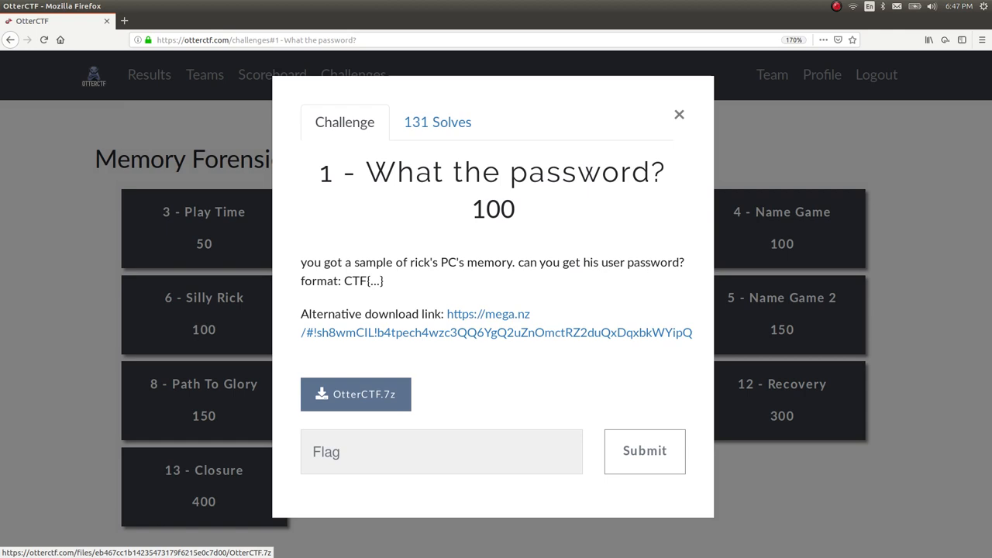
right_click(355, 393)
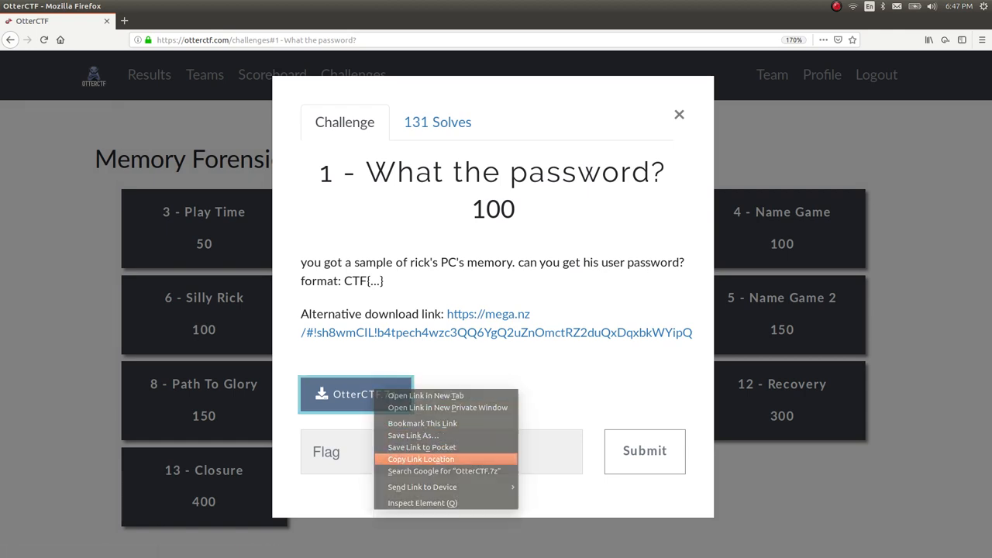
left_click(421, 459)
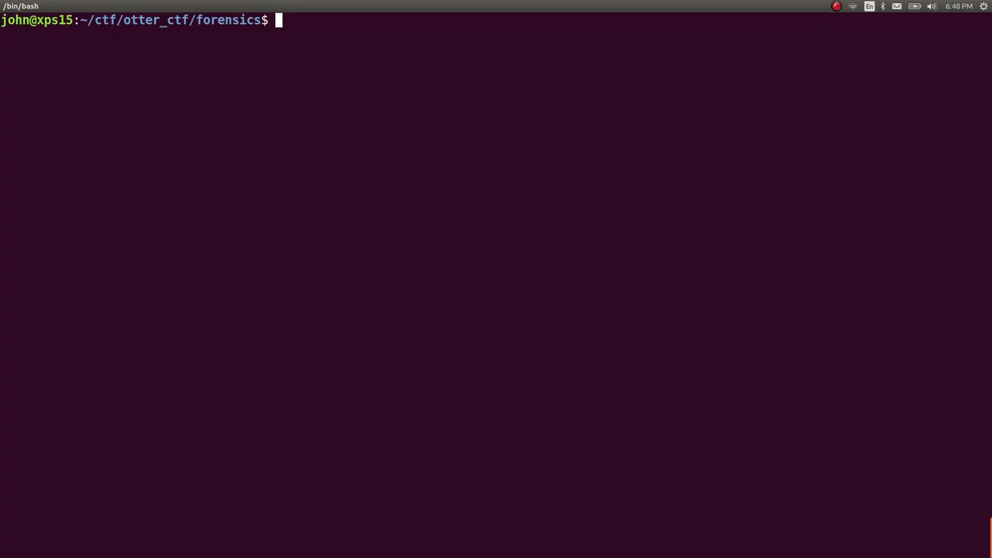
Step: Extract the archive with 7z e and check the resulting OtterCTF.vmem with file
type("7z e")
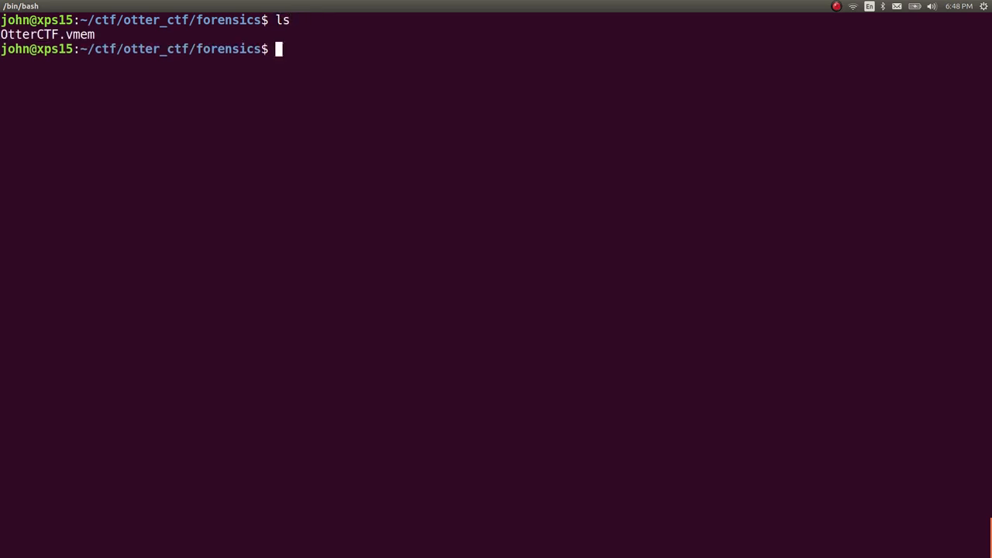
type("fi")
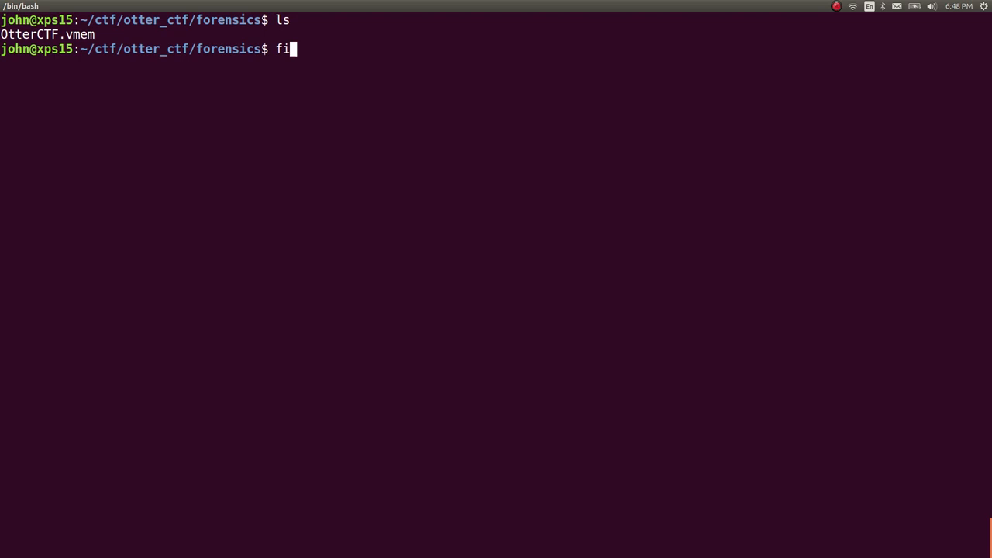
key("Return")
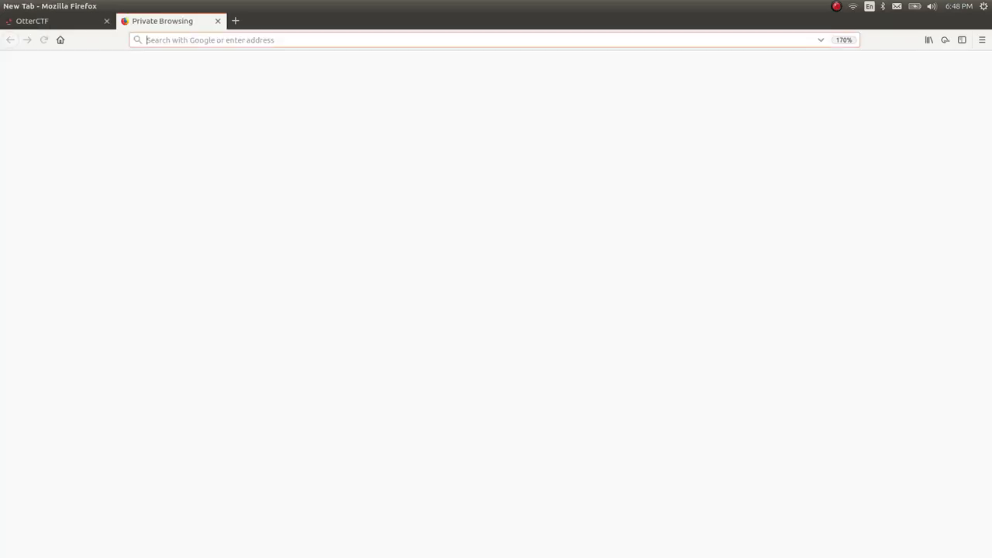
Step: Search 'volatility git' and browse the volatilityfoundation/volatility repository README
type("volatilit")
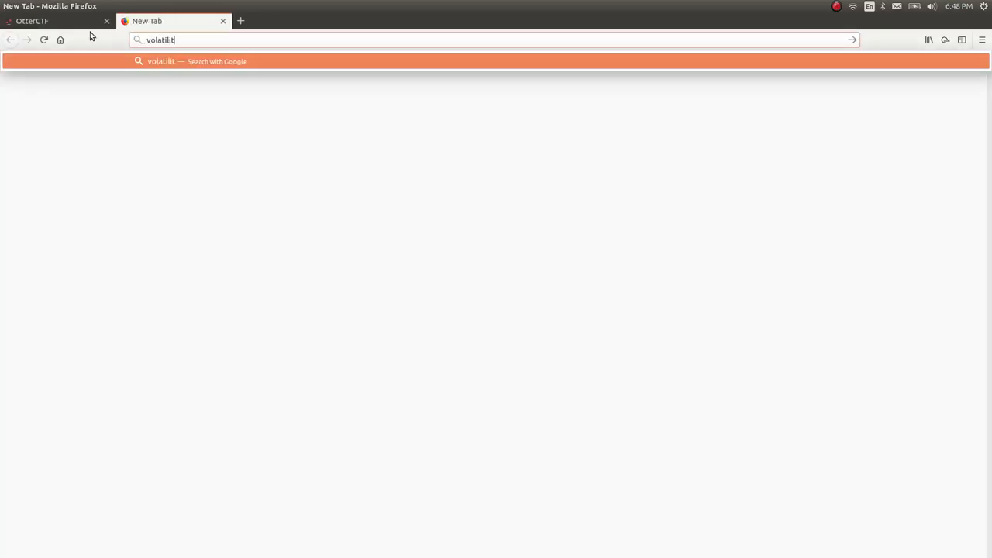
key("Return")
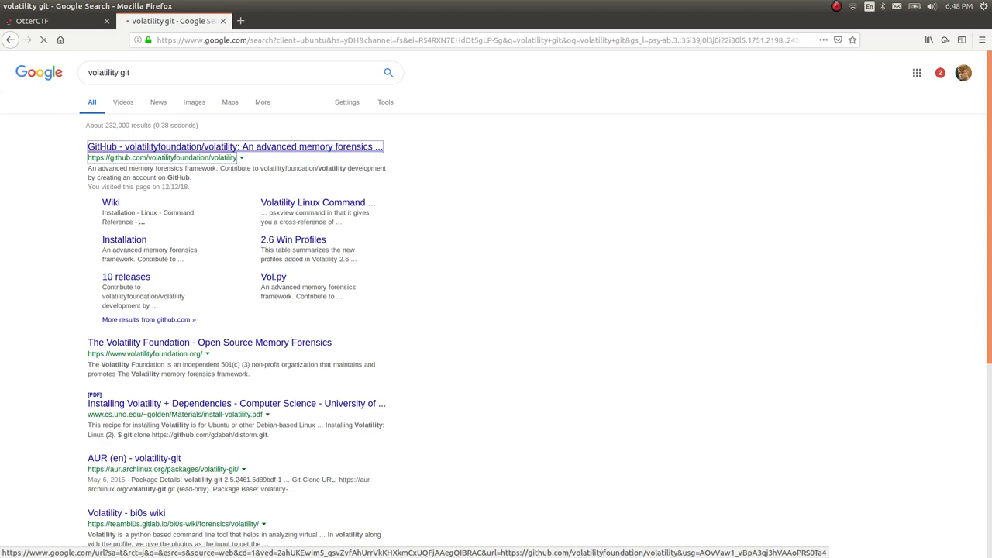
left_click(235, 145)
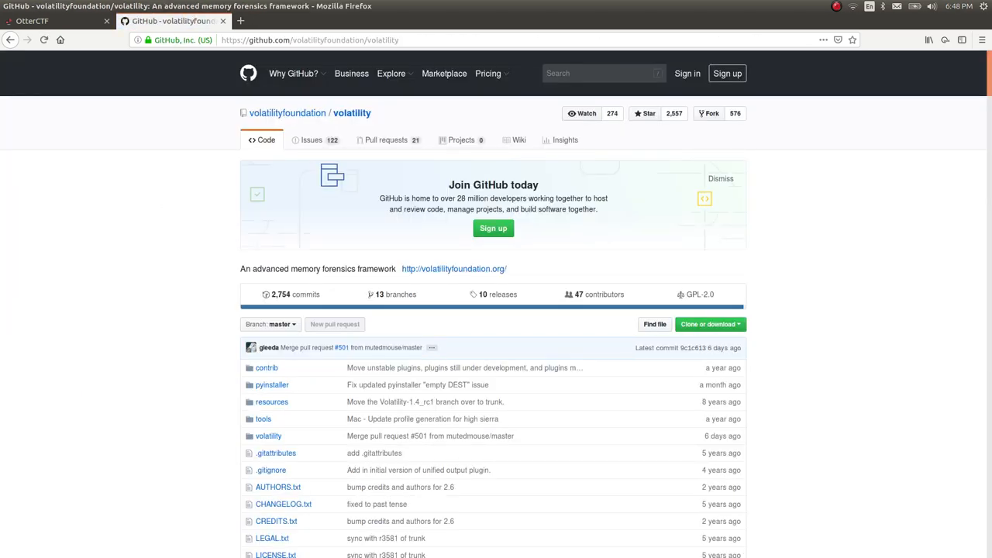
scroll("down", 3)
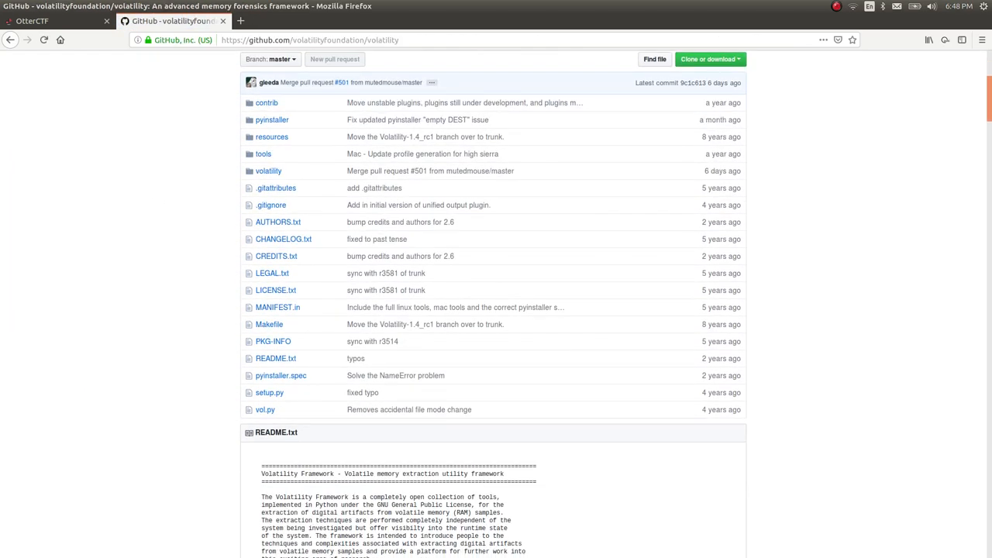
scroll("down", 3)
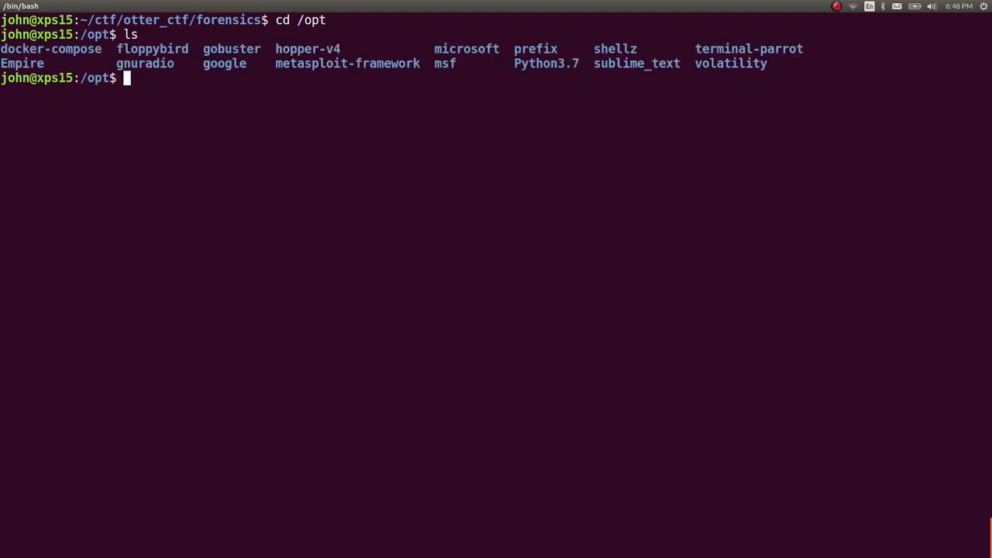
Step: Cancel the prompting rm -r and force-remove /opt/volatility with sudo rm -rf
type("rm")
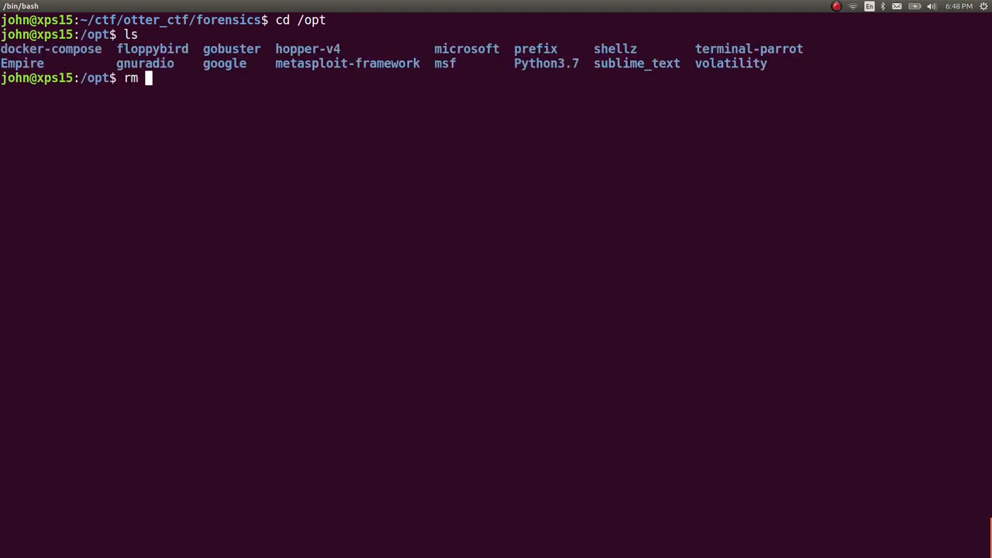
type("-r volatility/")
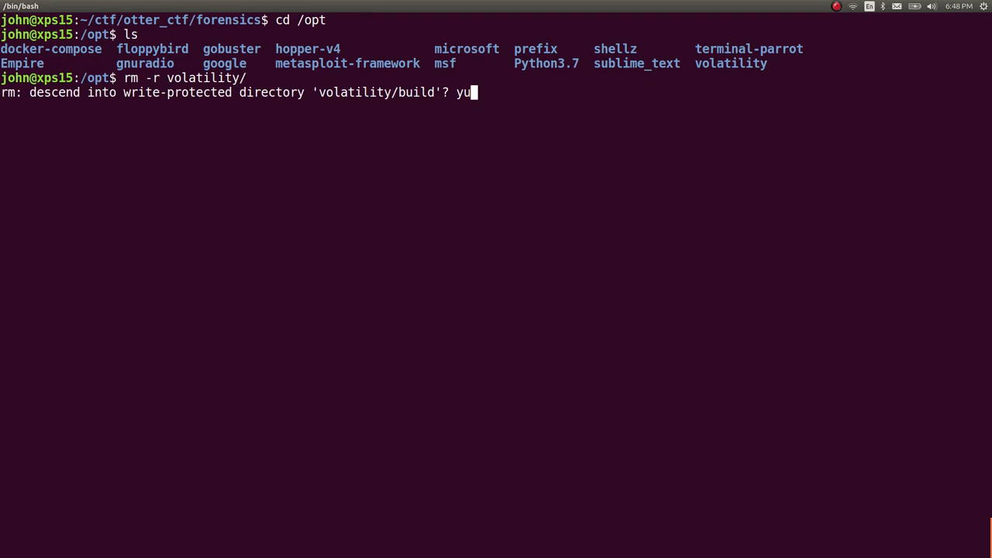
key("Return")
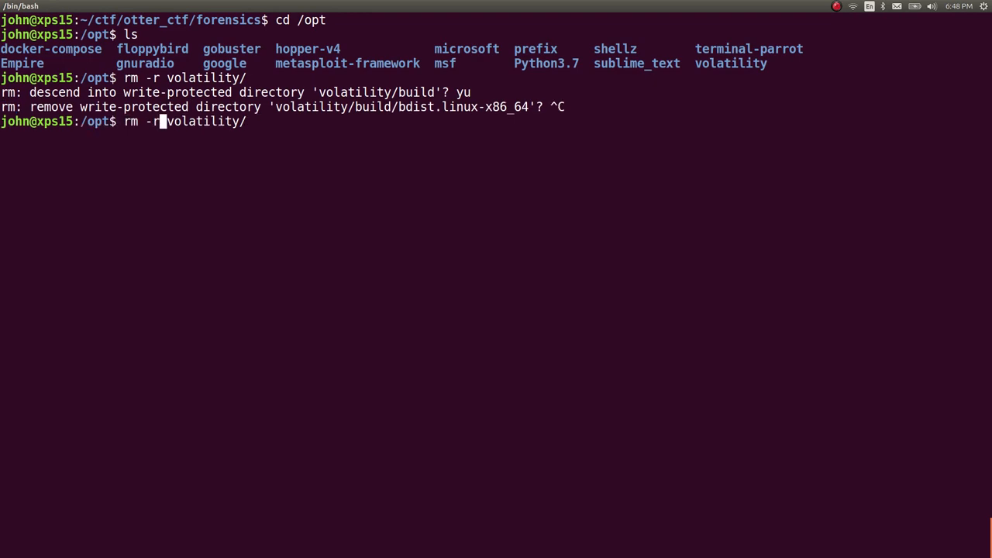
key("Return")
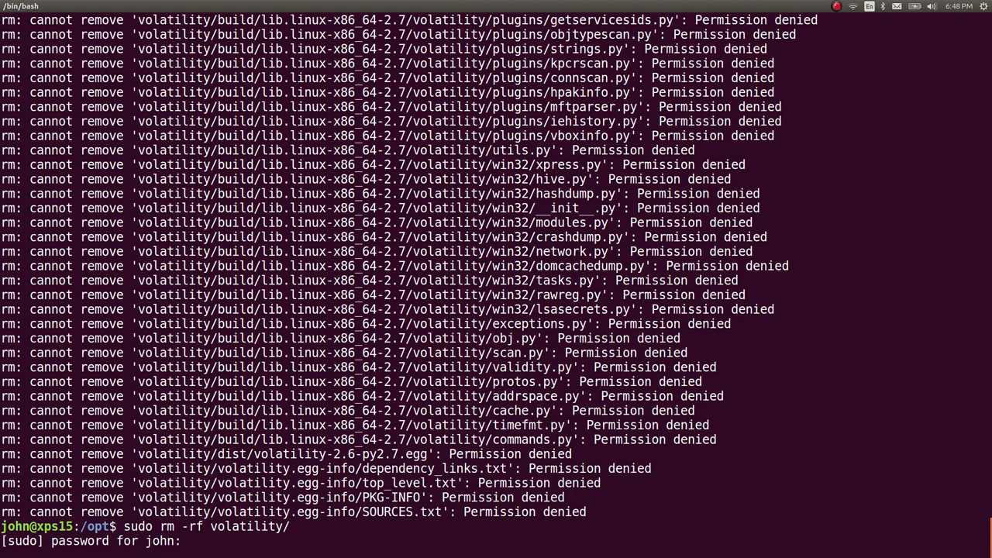
key("Return")
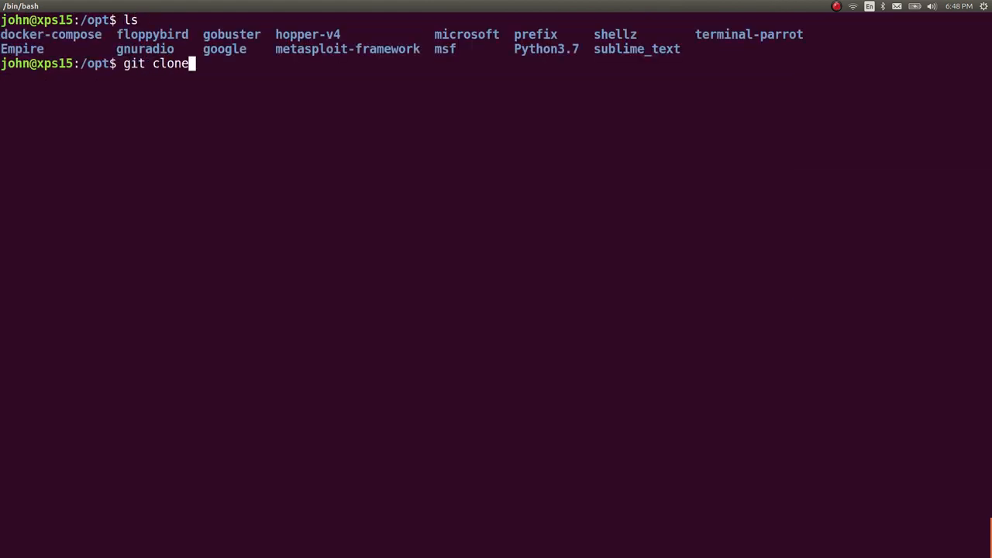
type("\"https://github.com/volatilityfoundation/volatility\"")
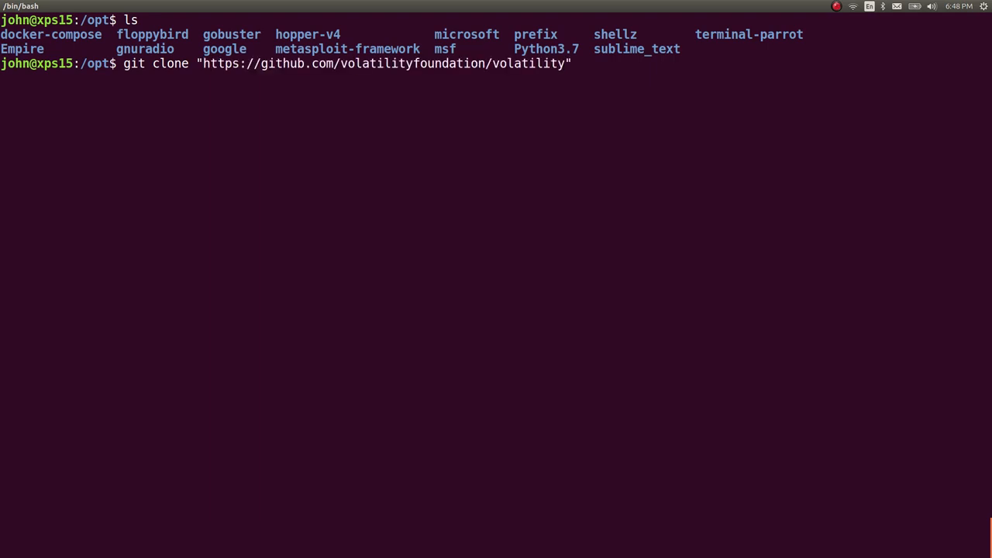
key("Return")
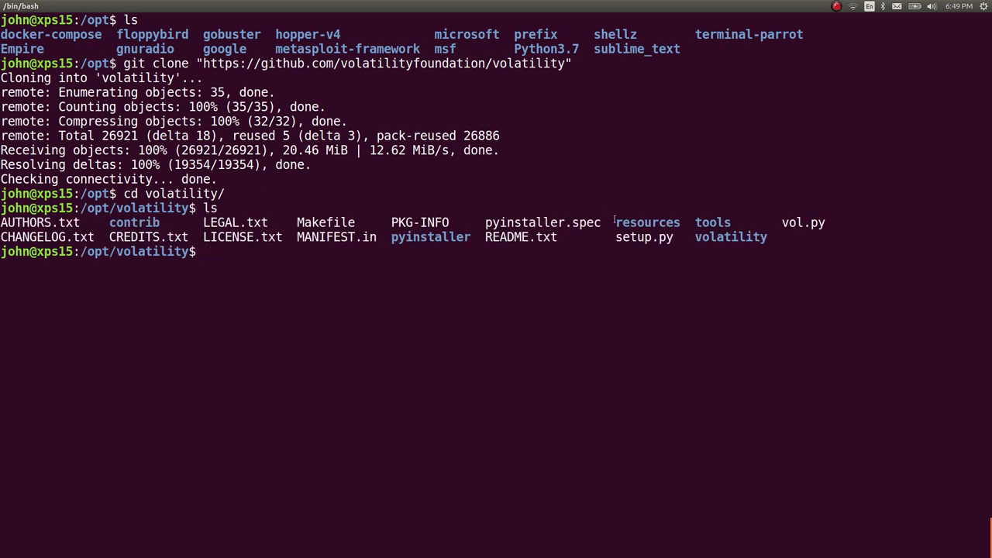
Step: Install Volatility system-wide with sudo python setup.py install, placing vol.py in /usr/local/bin
type("pytho")
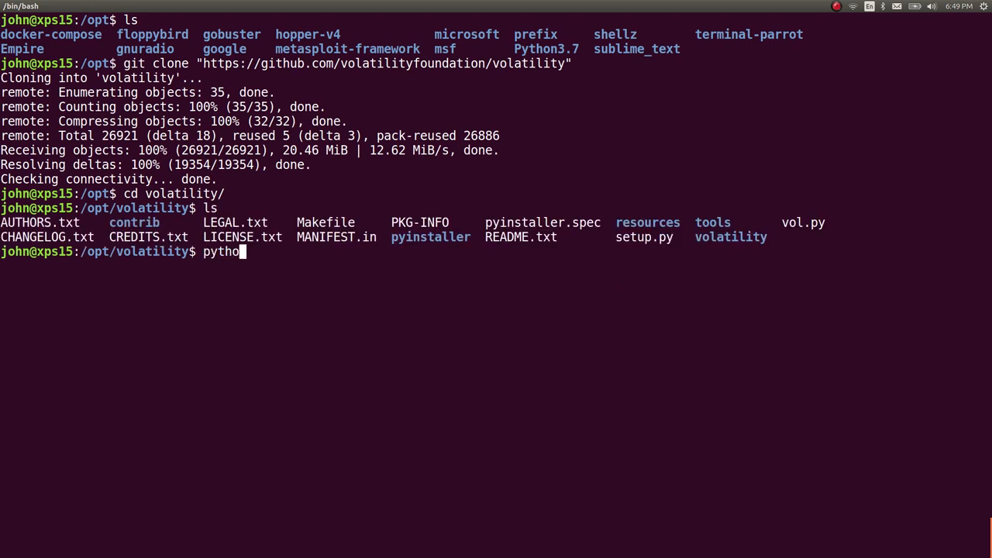
key("Return")
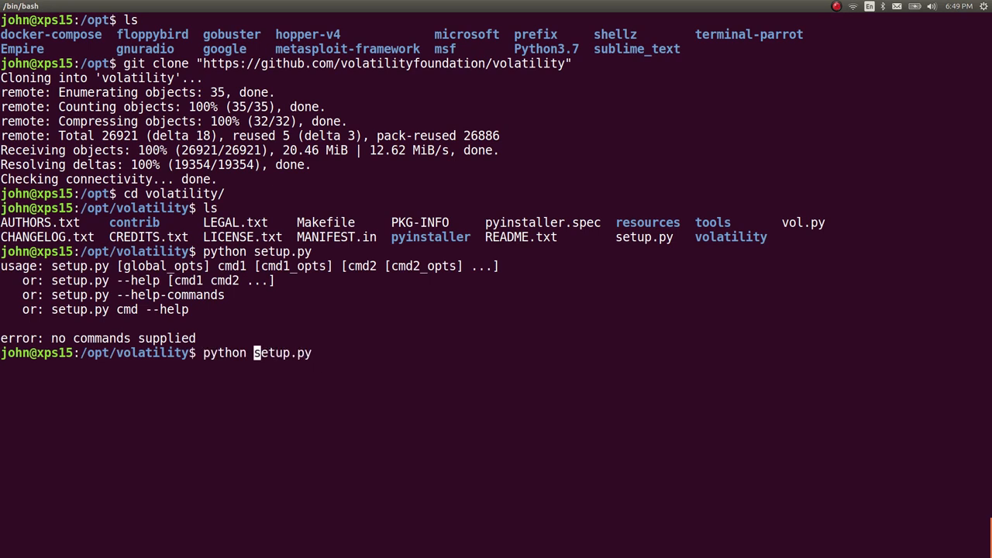
type("o")
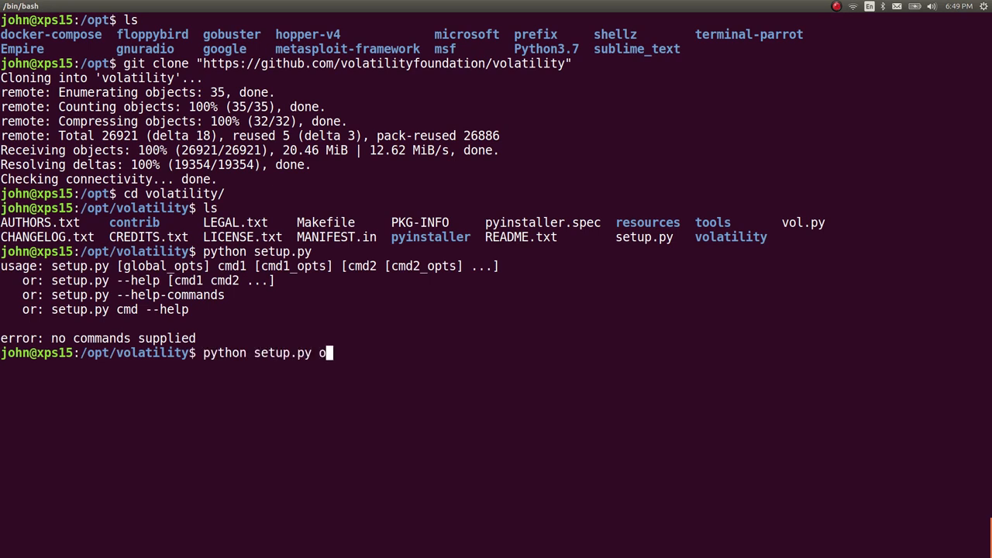
type("nstall")
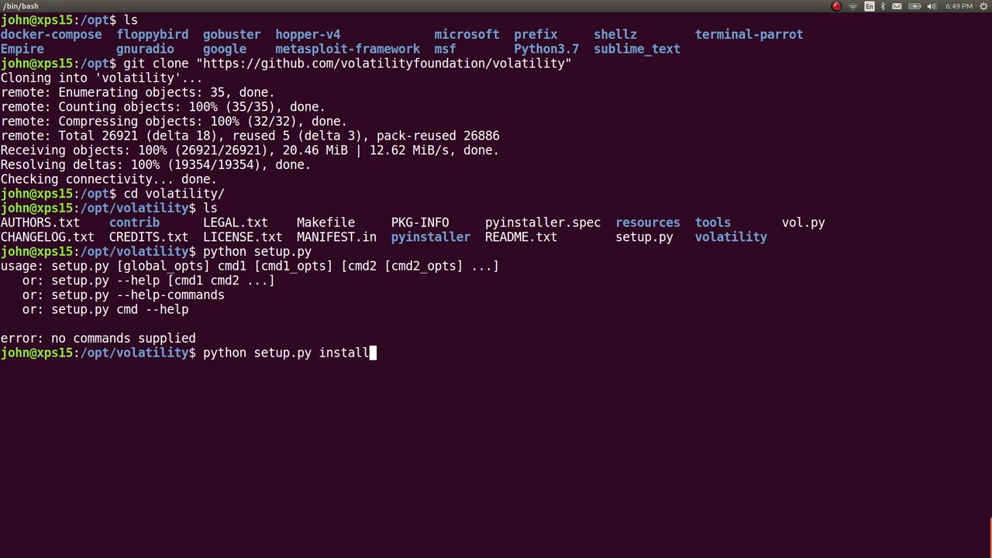
key("Return")
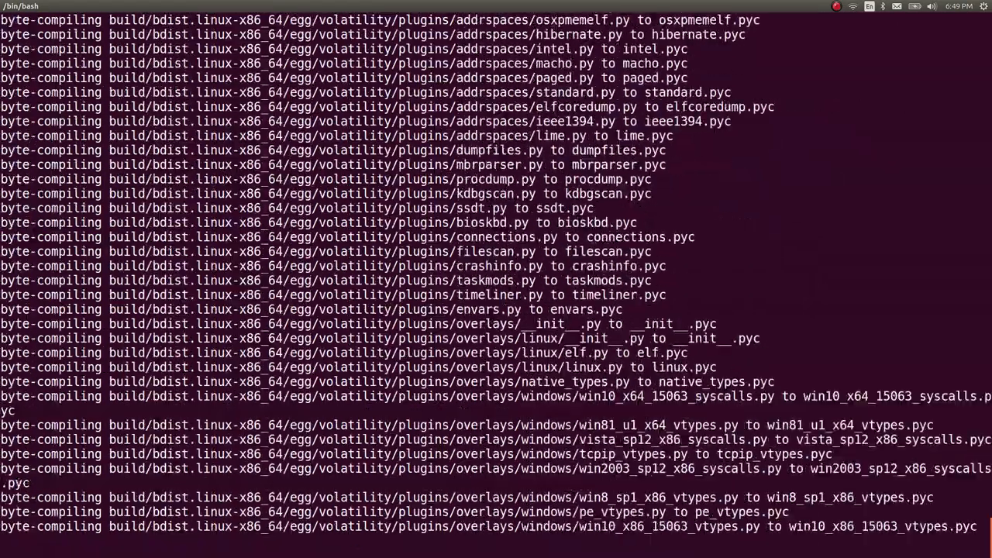
scroll("down", 3)
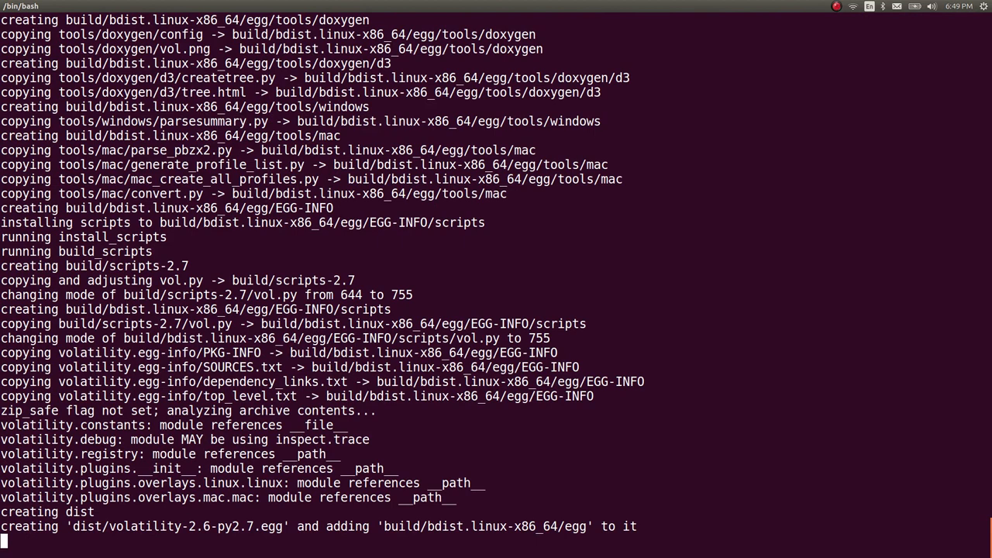
scroll("down", 3)
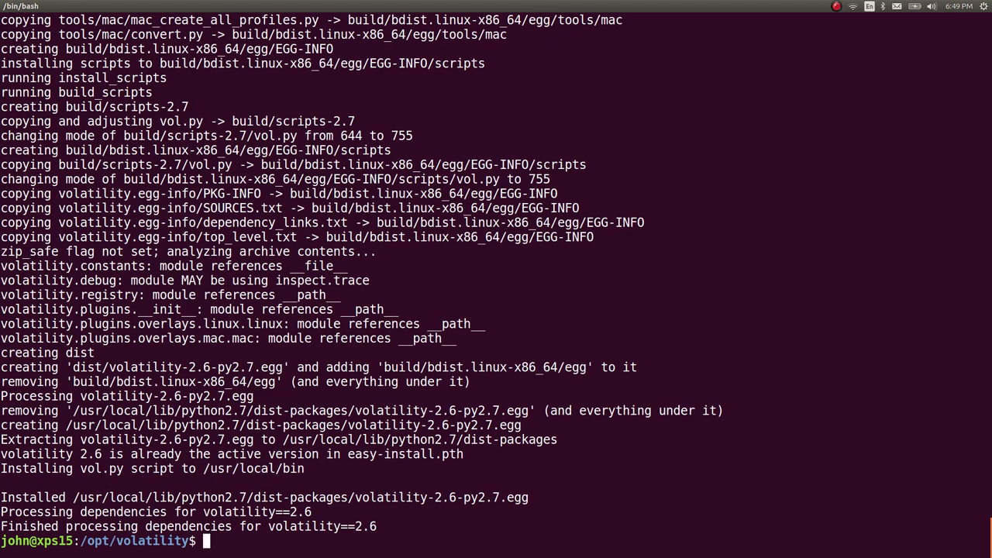
type("vol")
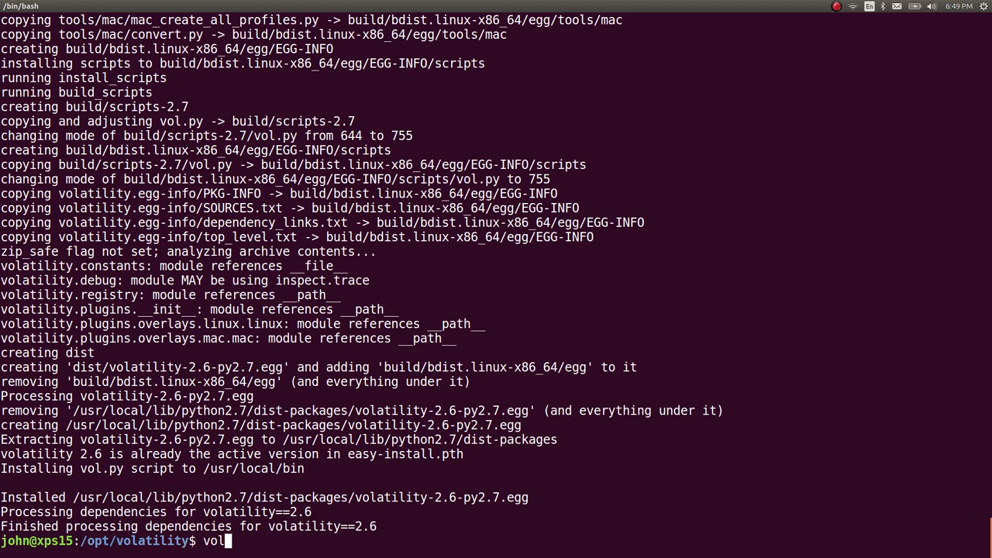
Step: Tab-complete vol to confirm vol.py is installed and abandon a half-written sudo pip install
key("Tab")
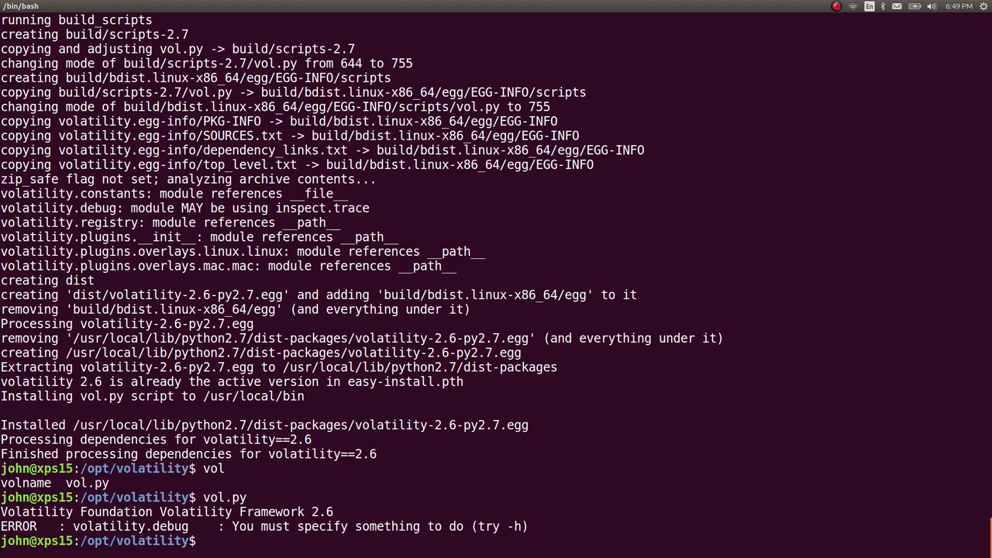
type("sudo pip")
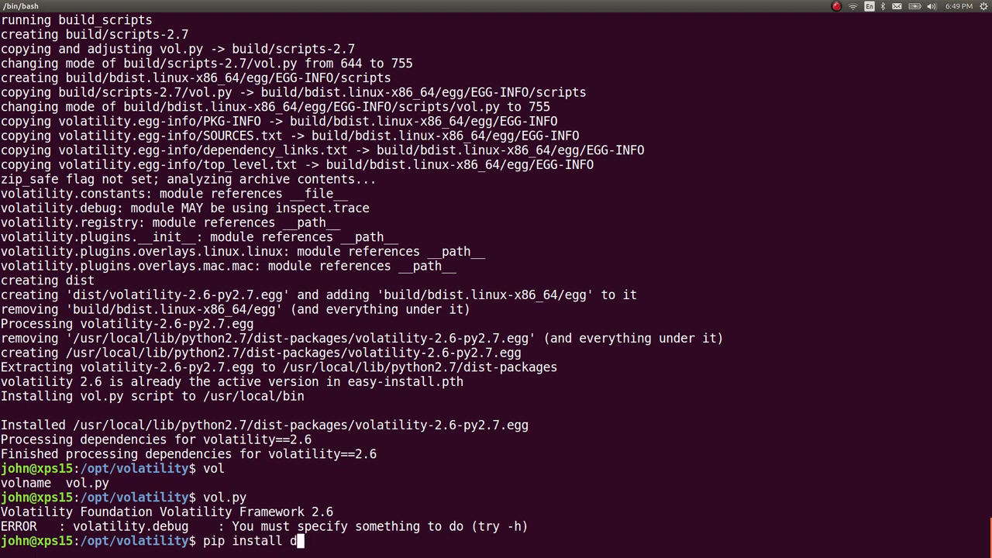
type("istorm3 --")
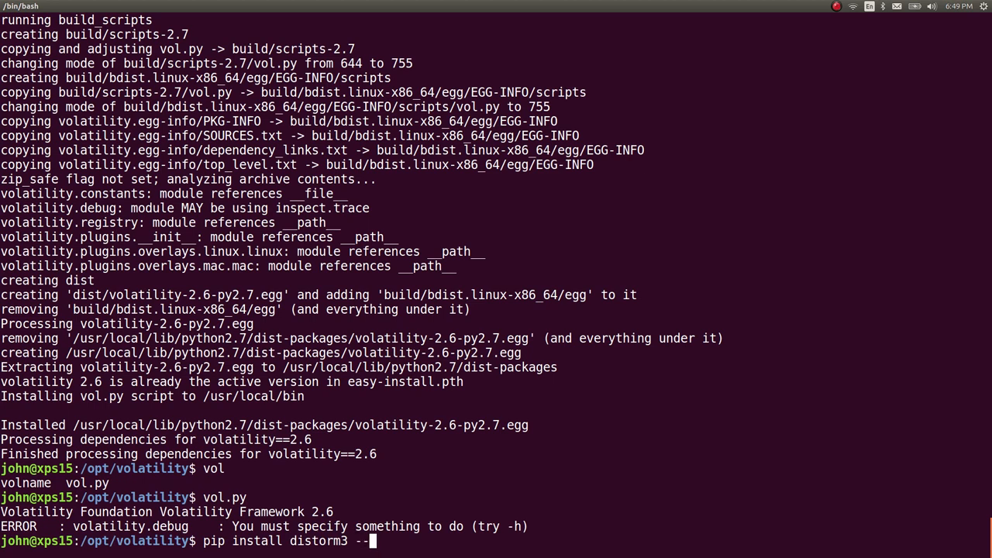
key("ctrl+c")
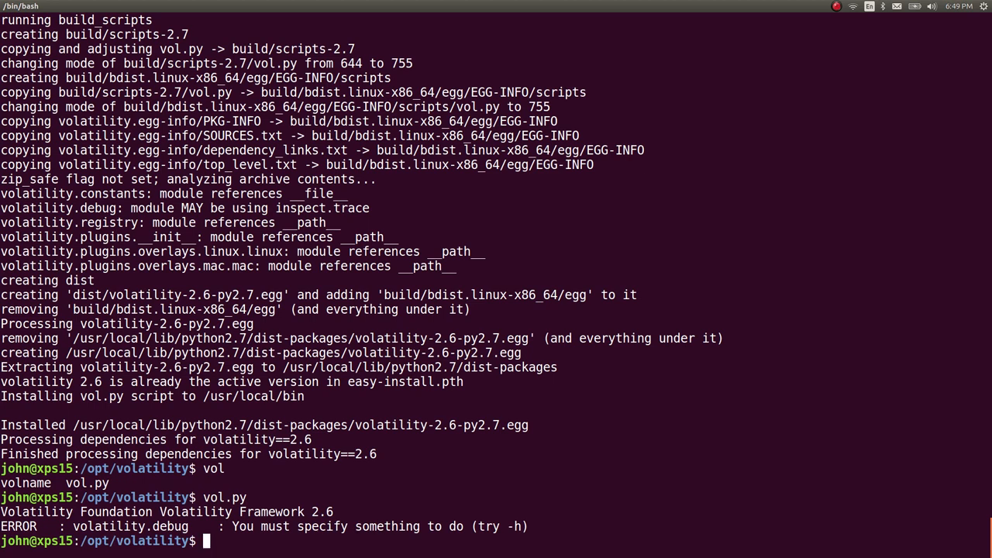
Step: Move into ~/ctf/otter_ctf/forensics and run vol.py to see the Volatility 2.6 banner
type("cd ~/c")
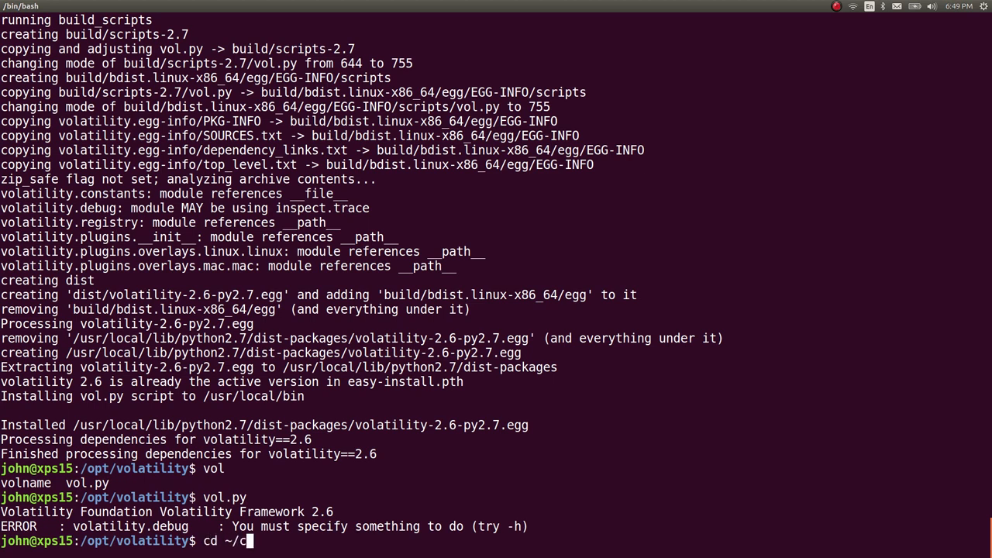
type("tf/otter_ctf/forensics/")
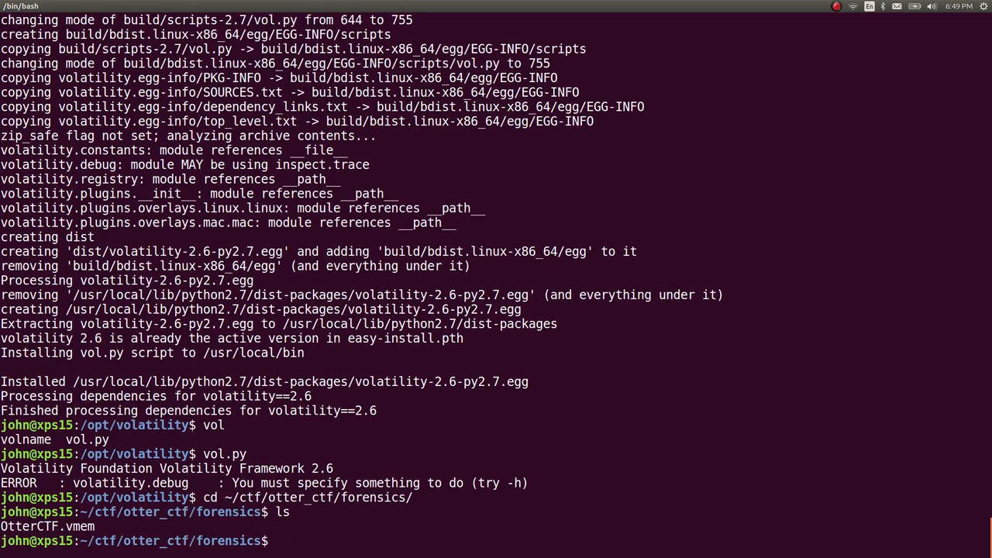
type("vol.py")
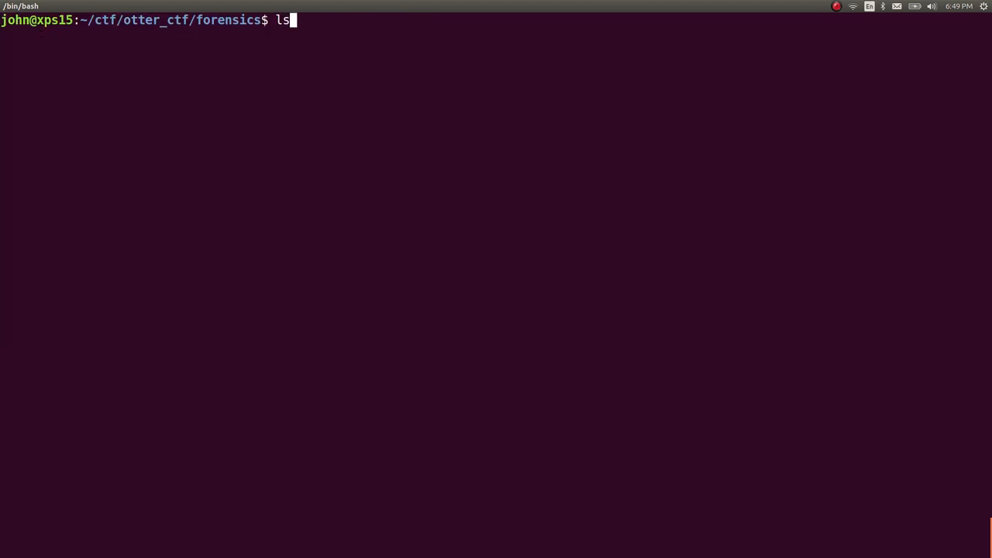
Step: Run vol.py -f OtterCTF.vmem with no plugin selected
type("vol")
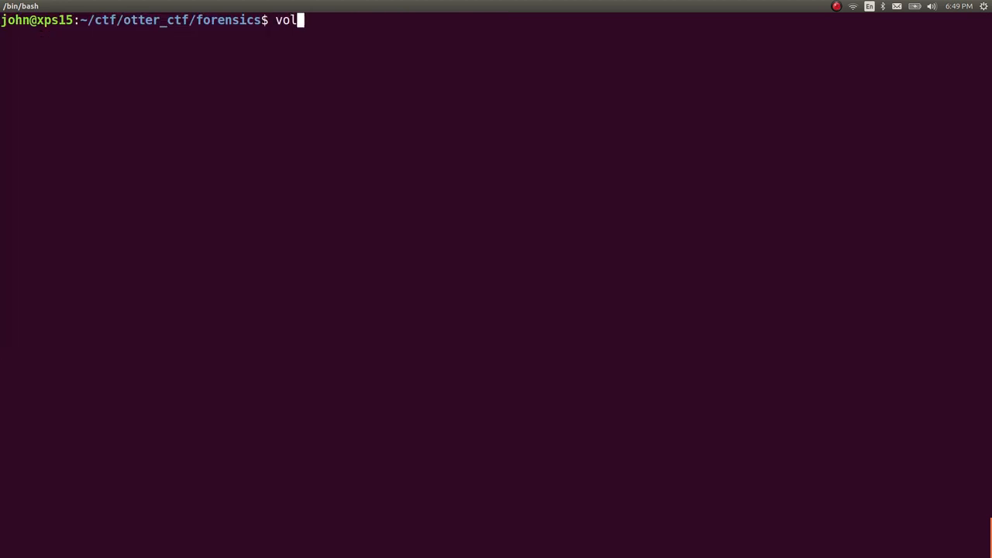
type(".py")
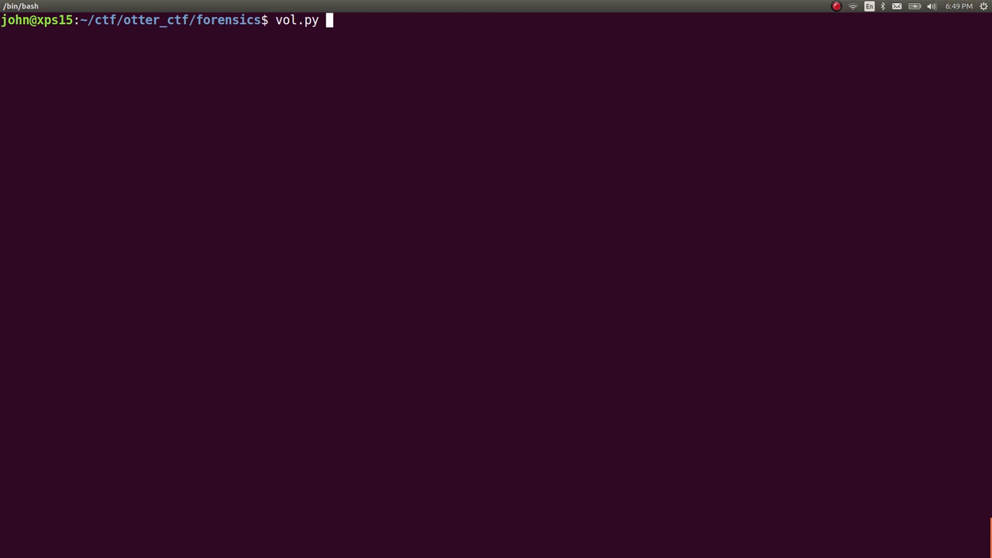
type("-f OtterCTF.vmem")
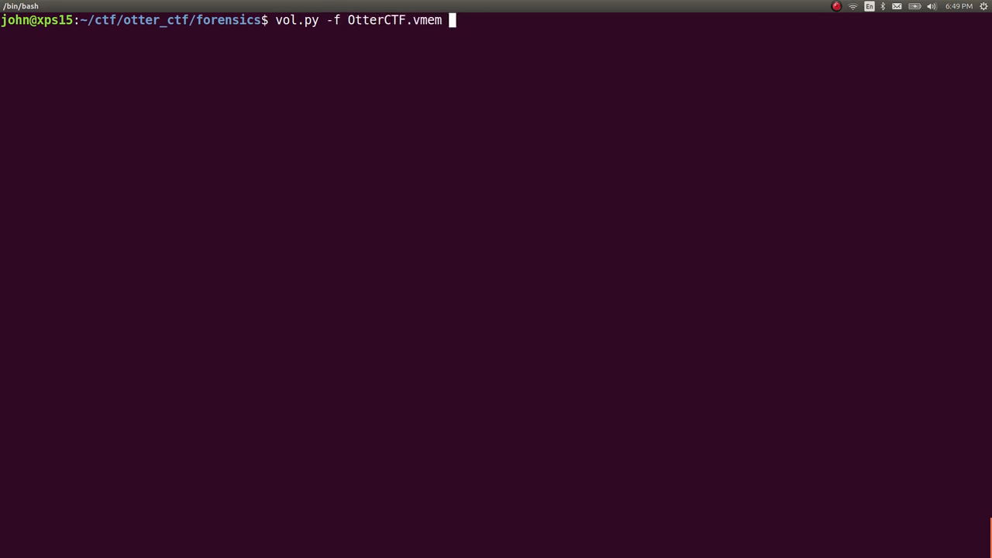
key("Return")
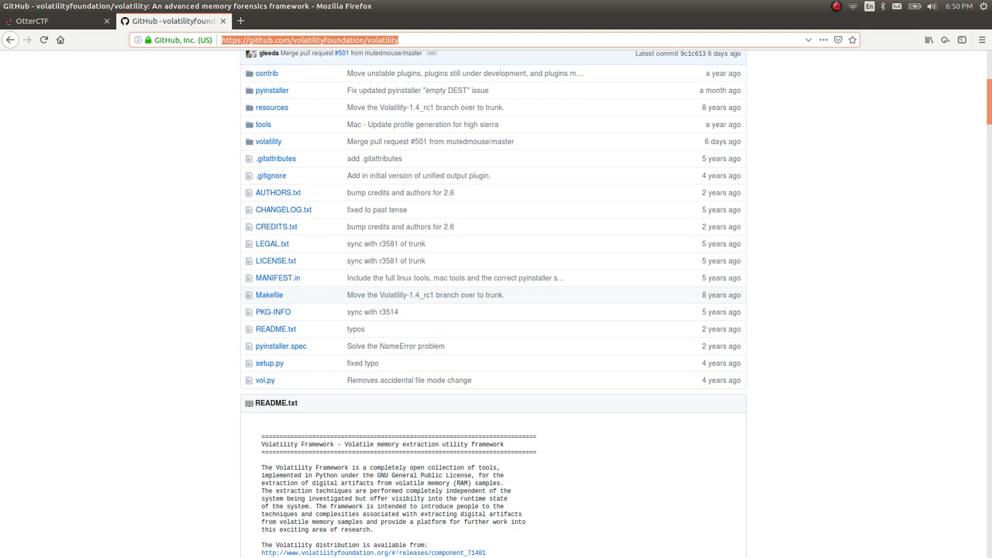
Step: Search for Volatility functions and open the wiki Command Reference at Image Identification
type("volatility git functions")
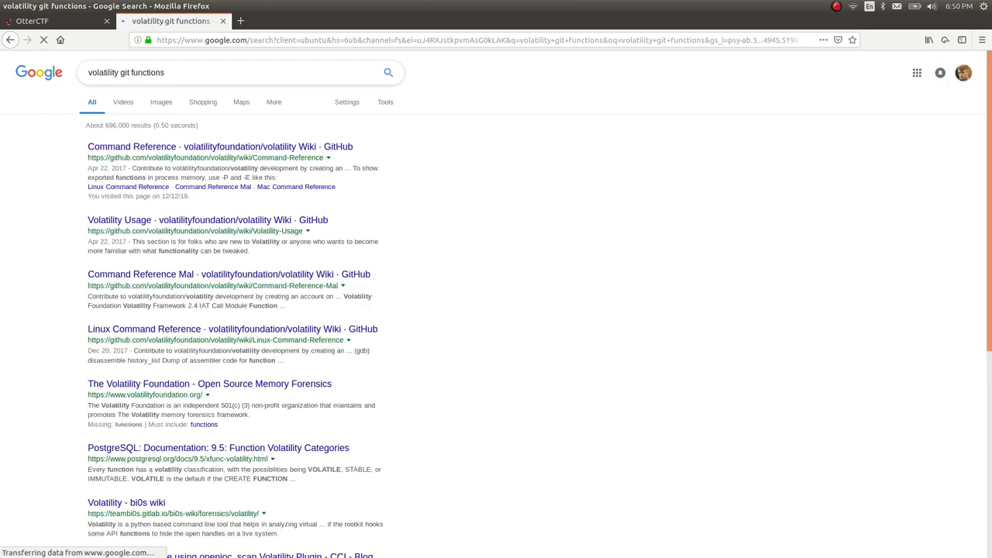
left_click(220, 145)
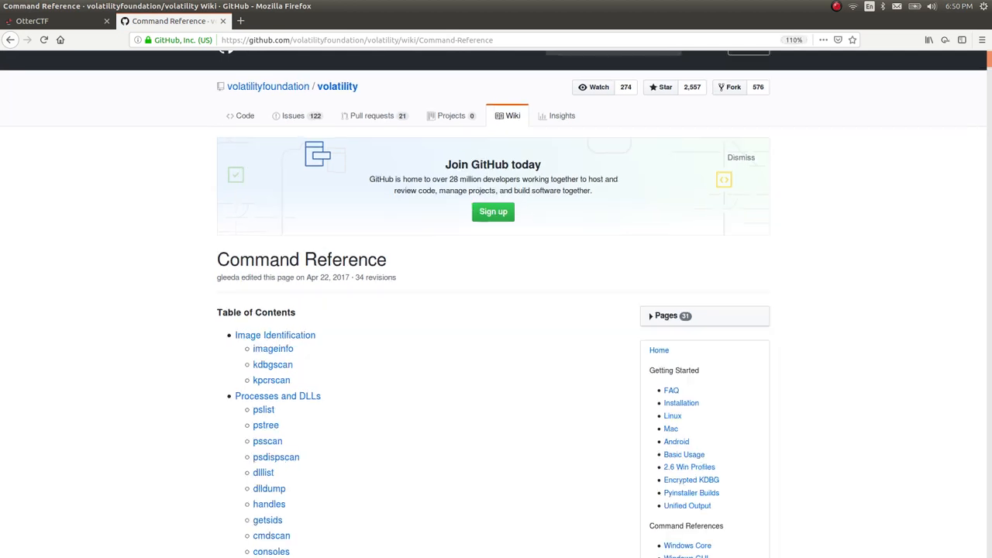
left_click(809, 40)
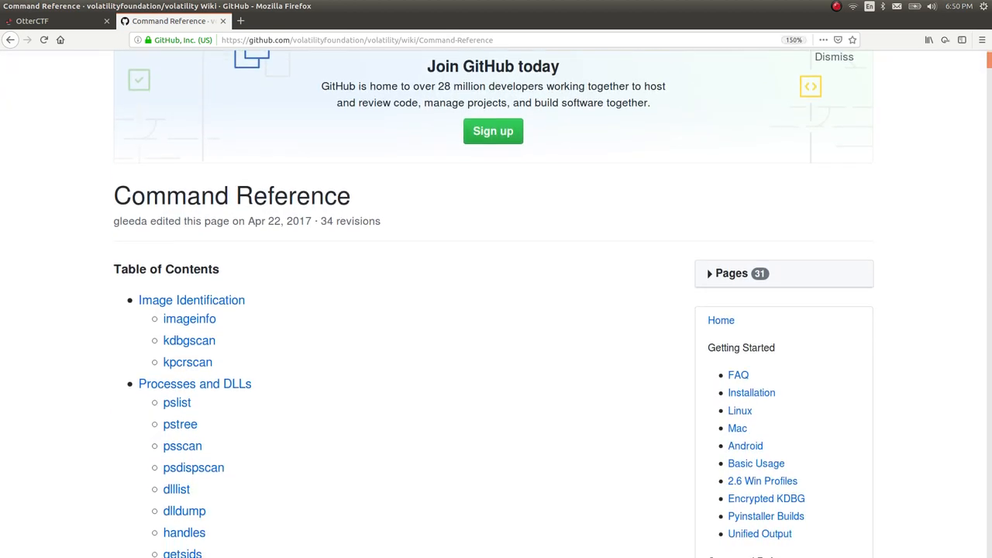
left_click(192, 300)
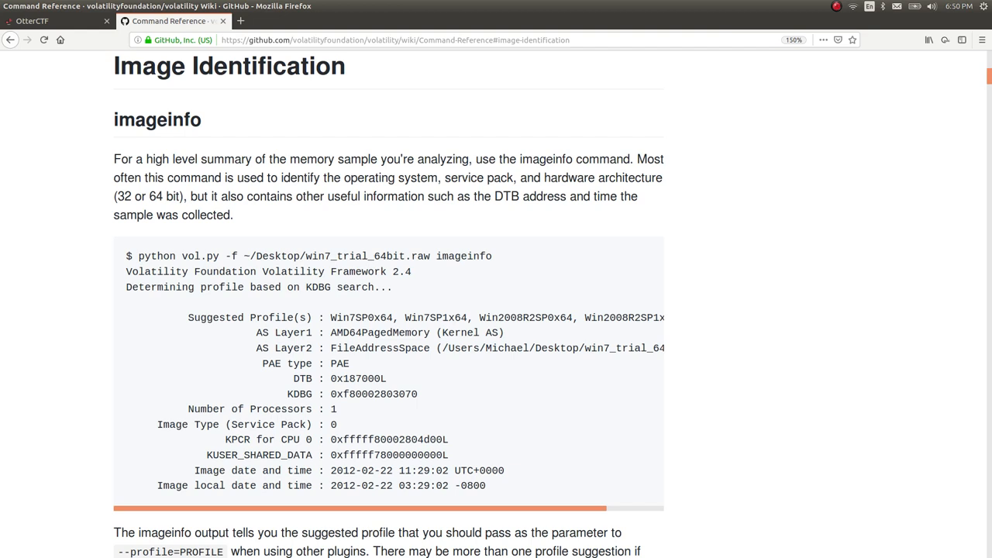
Step: Read the imageinfo section, noting the imageinfo command and the --profile option
scroll("down", 3)
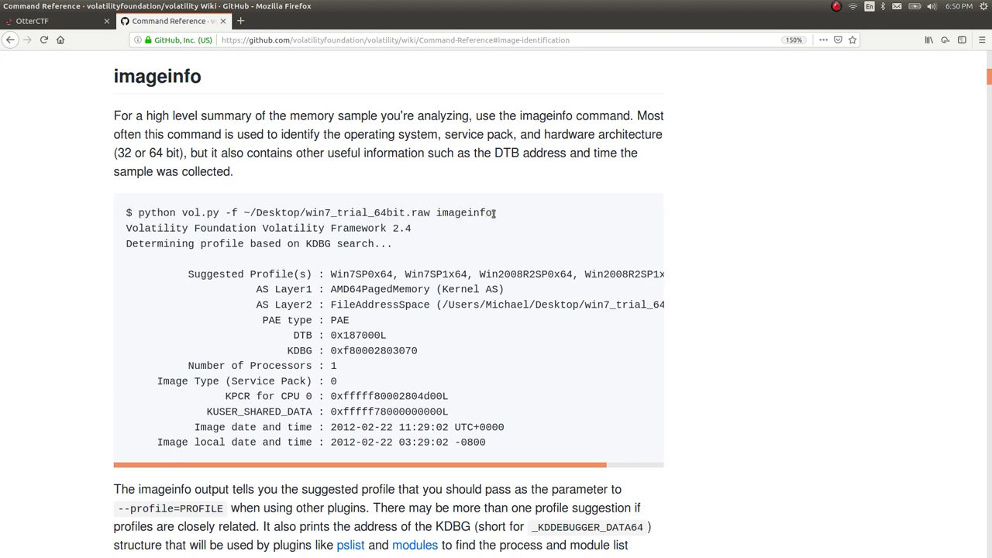
double_click(461, 212)
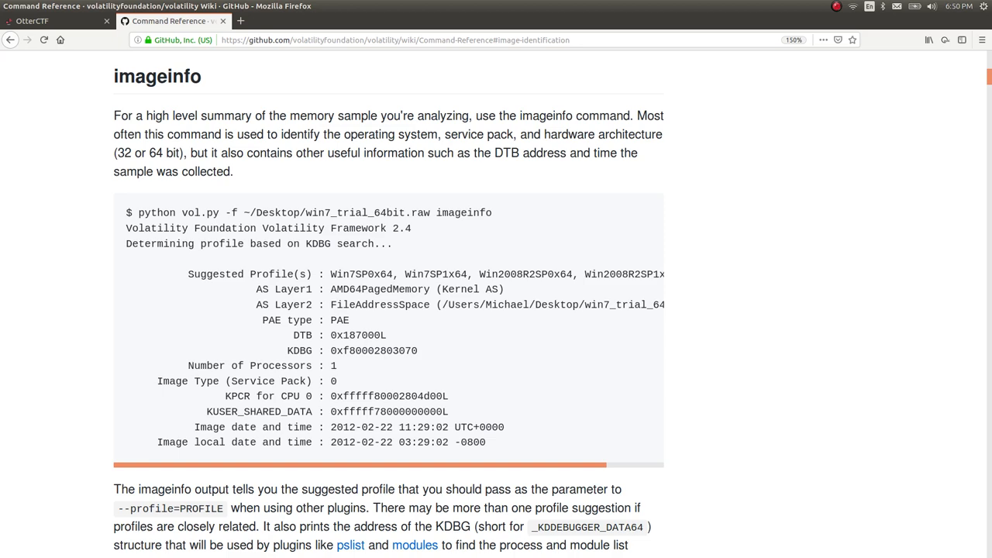
scroll("down", 3)
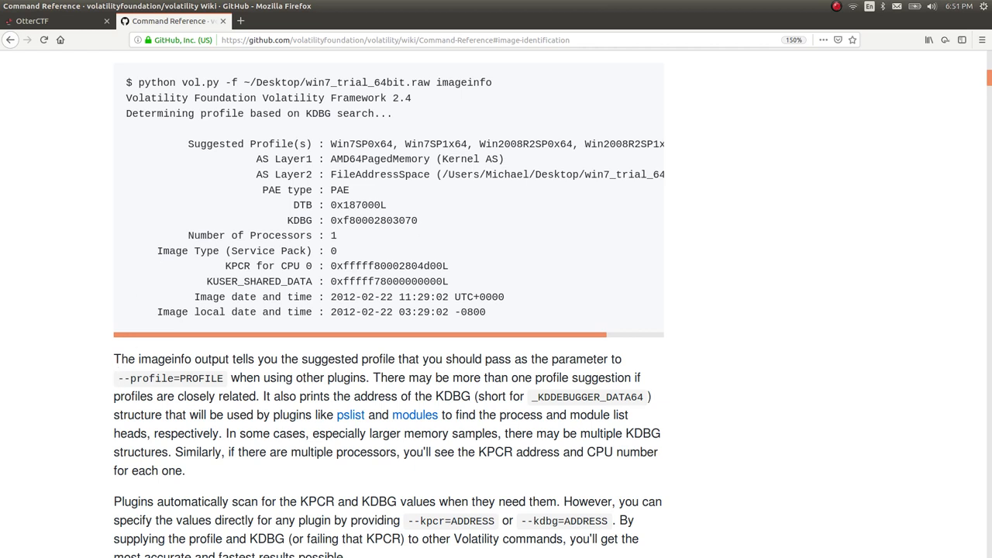
double_click(216, 143)
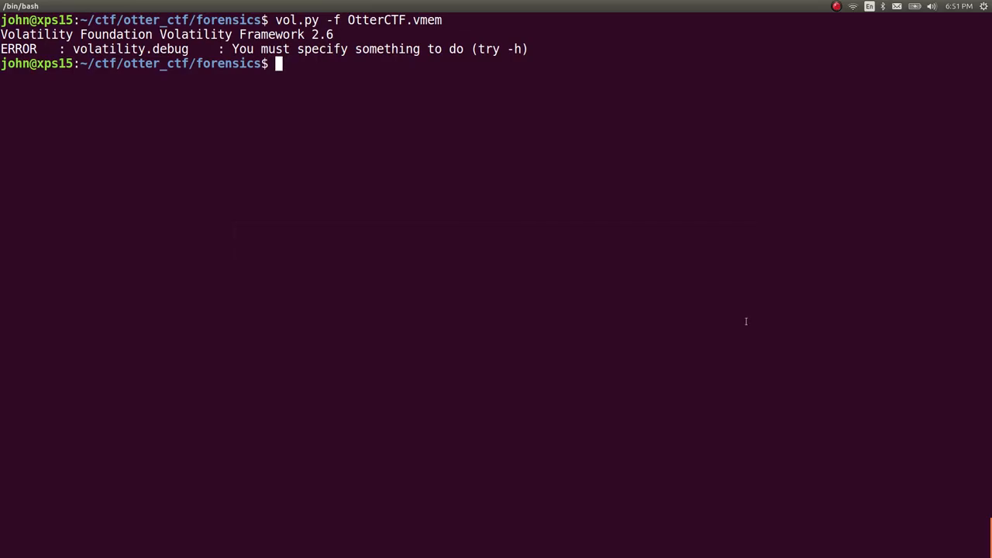
Step: Run vol.py -f OtterCTF.vmem imageinfo and pick out the suggested profile Win7SP1x64
type("vol.py -f OtterCTF.vmem --")
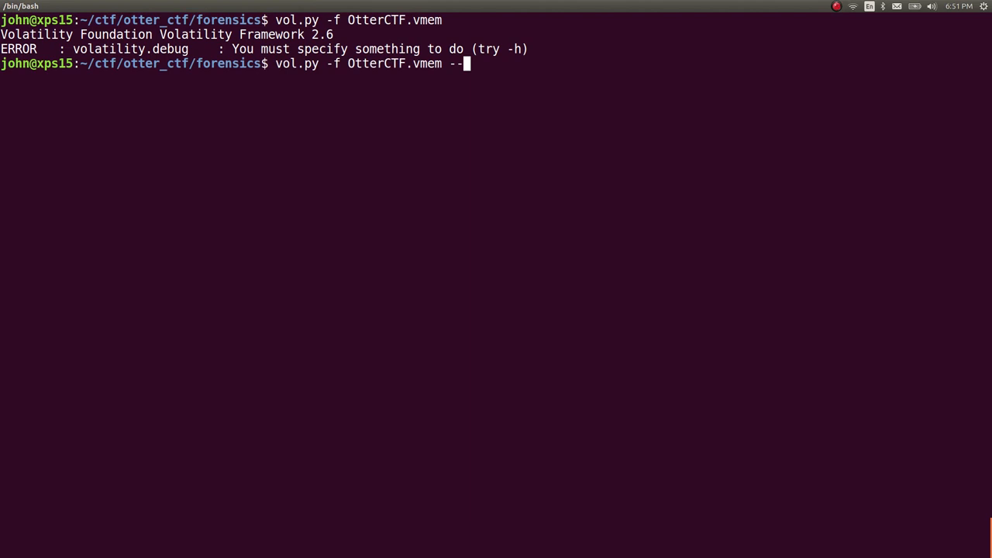
type("imageinfo")
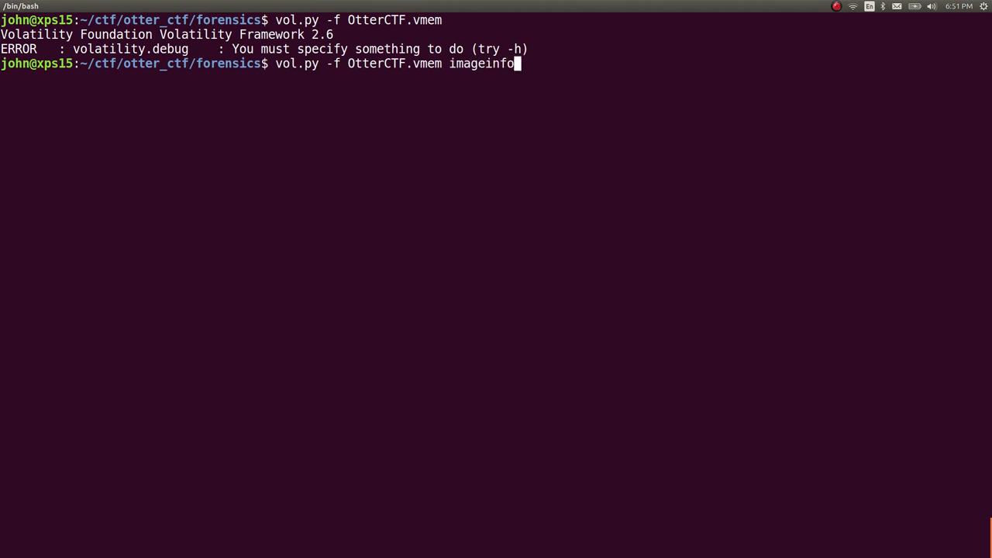
key("Return")
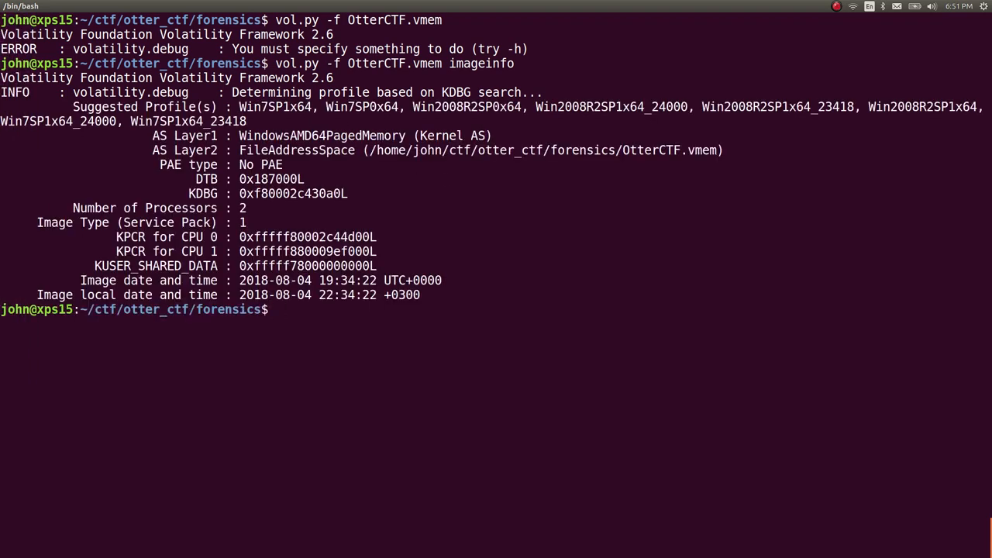
double_click(276, 106)
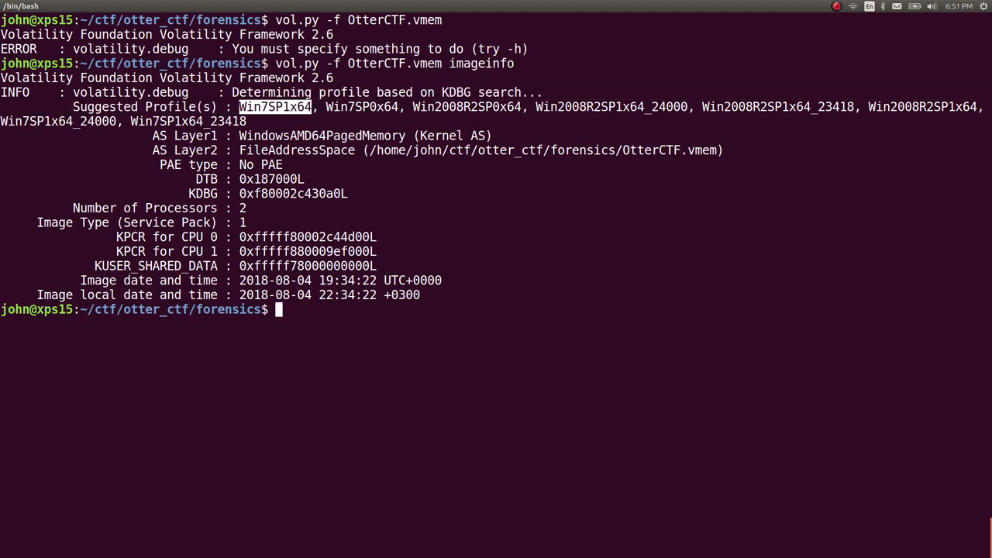
Step: Type vol.py -f OtterCTF.vmem --profile=Win7SP1x64 and return to the command documentation
type("vol.py -f OtterCTF.vmem imageinfo")
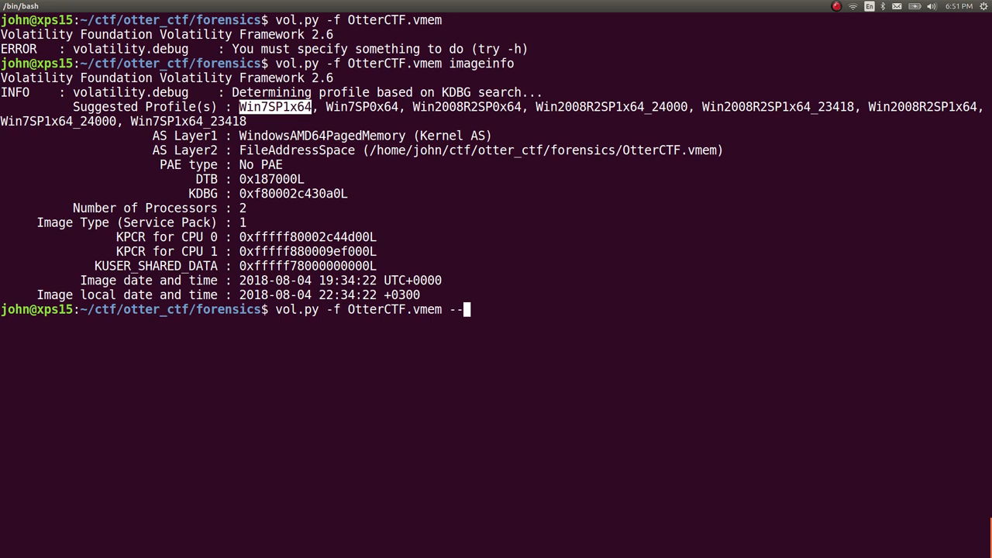
type("profile=Win7SP1x64")
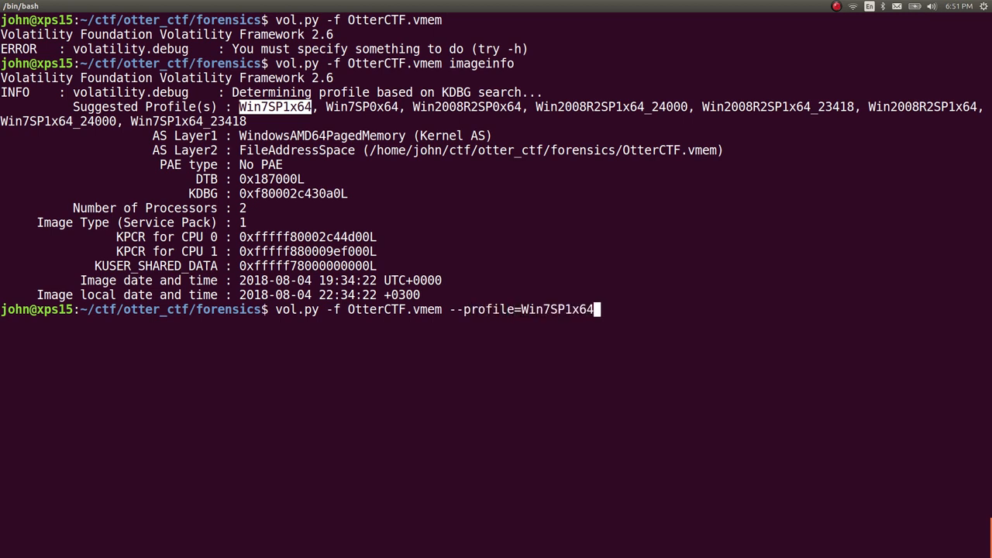
key("Return")
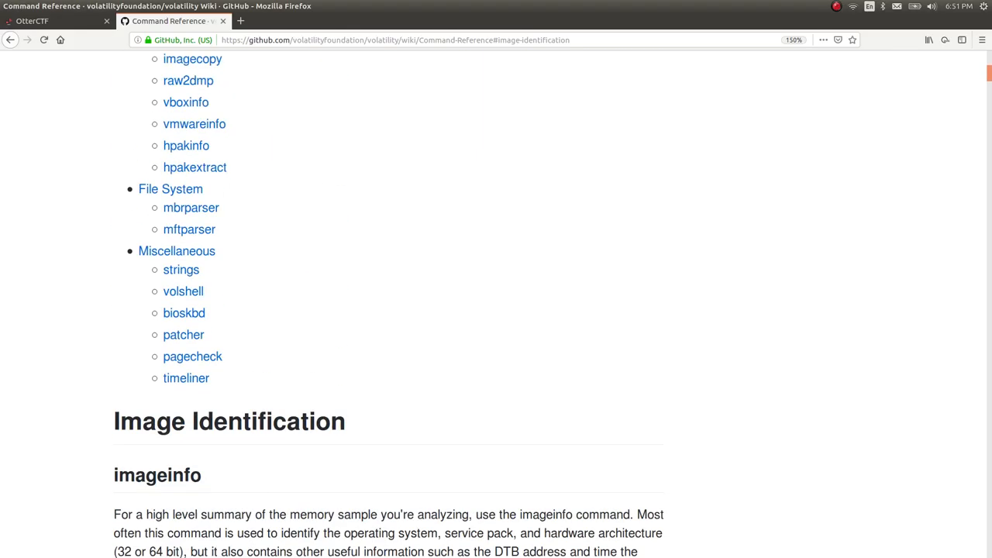
Step: Scroll the Command Reference contents toward lsadump, briefly checking the OtterCTF tab
scroll("up", 3)
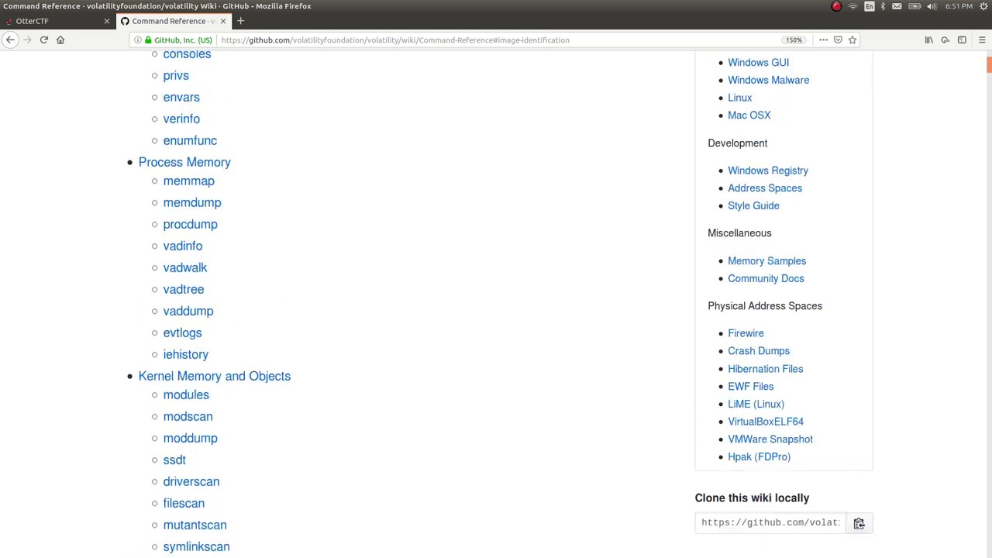
scroll("up", 3)
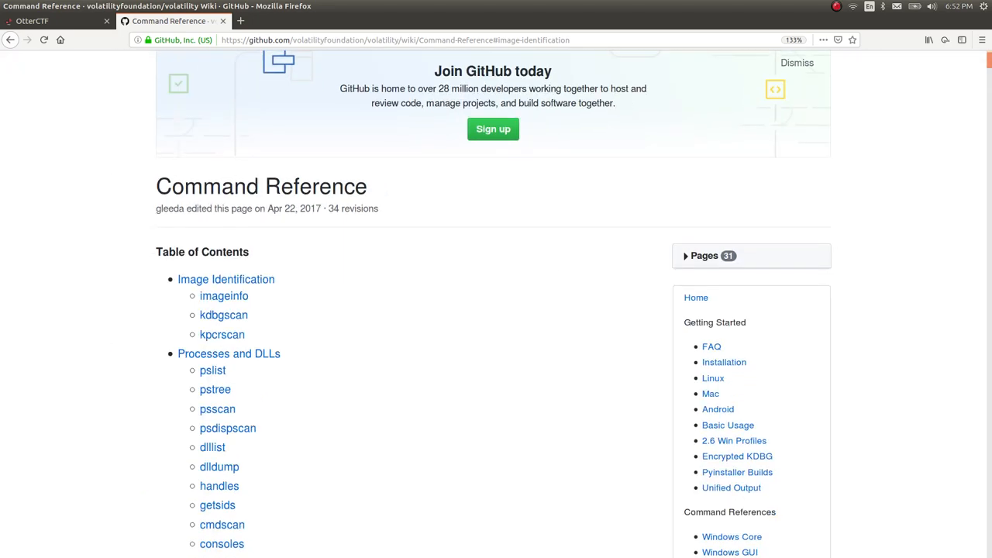
scroll("down", 3)
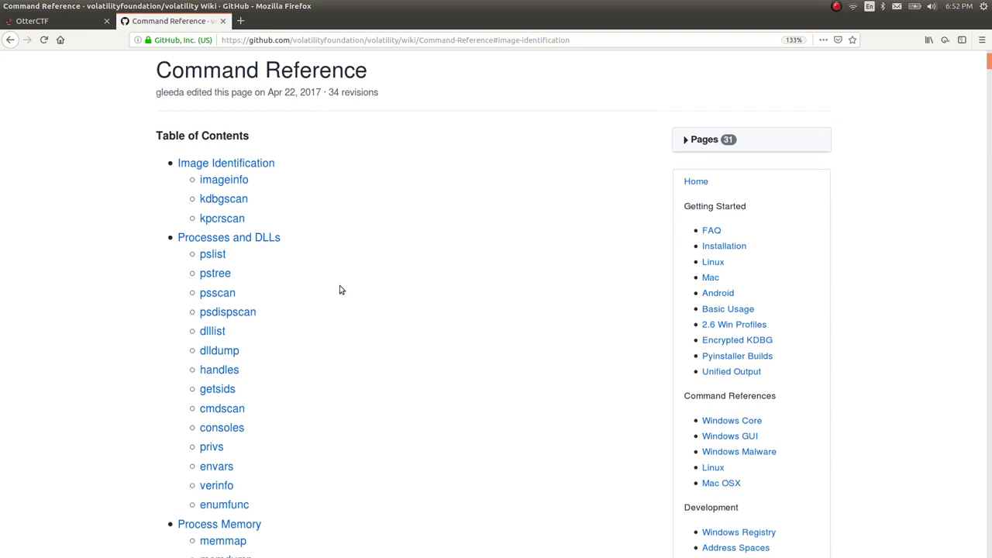
scroll("down", 3)
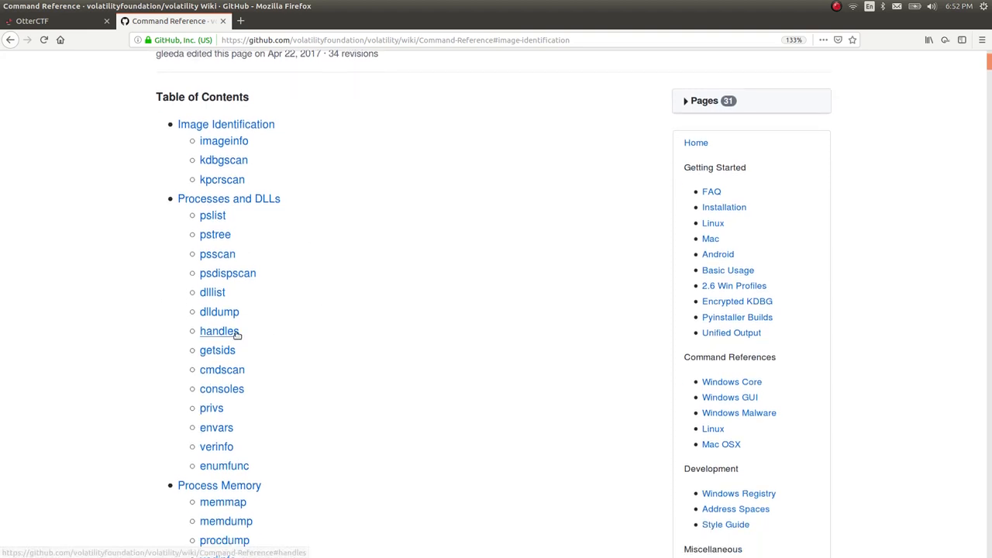
scroll("down", 3)
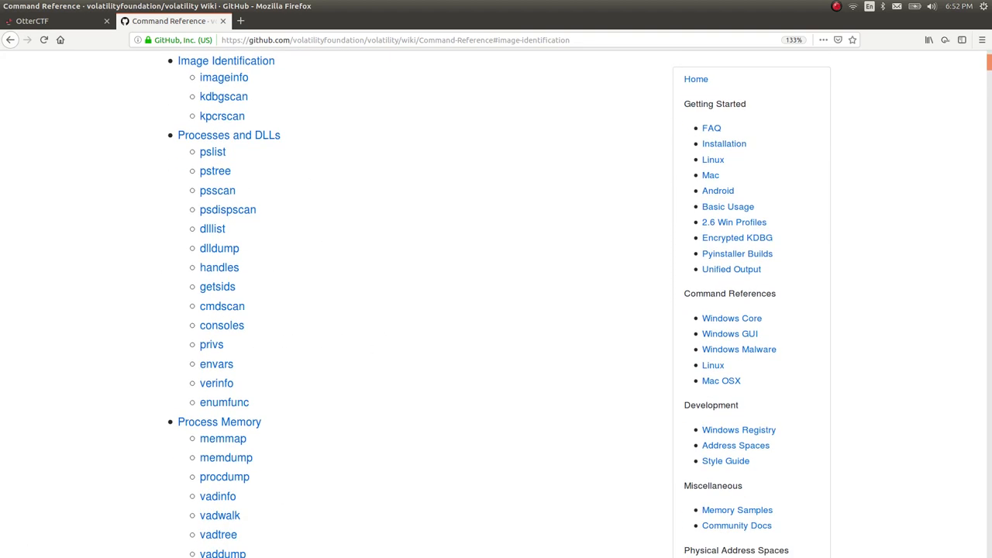
scroll("down", 3)
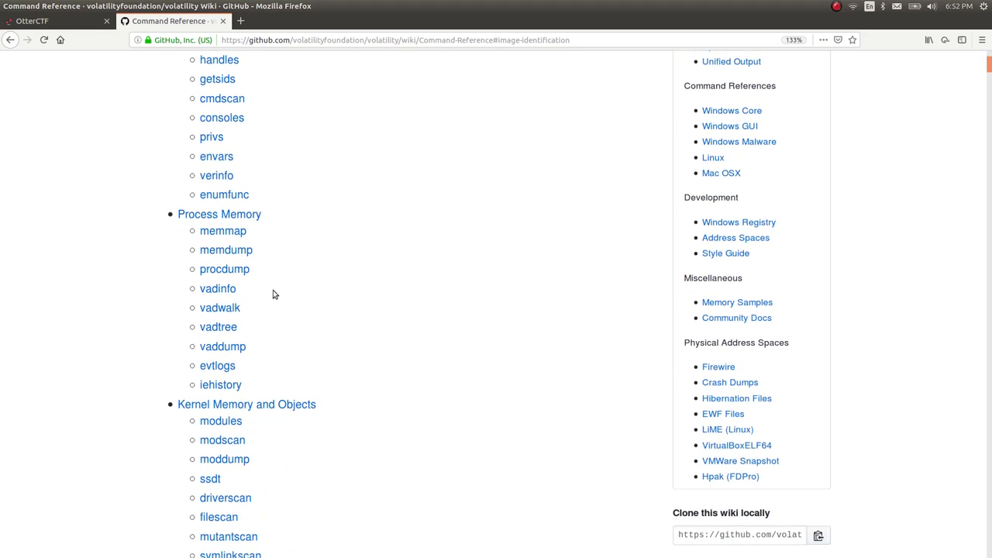
scroll("down", 3)
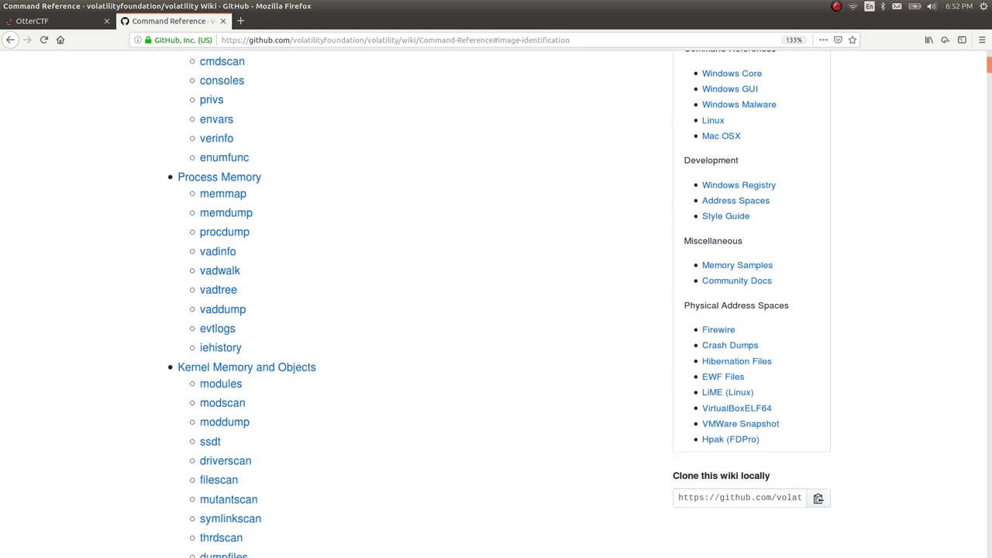
scroll("down", 3)
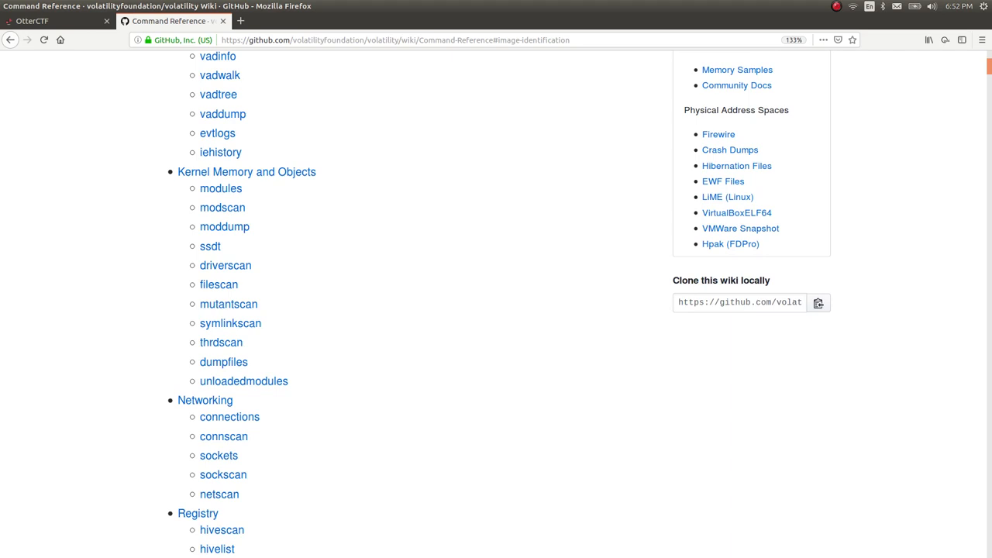
left_click(54, 22)
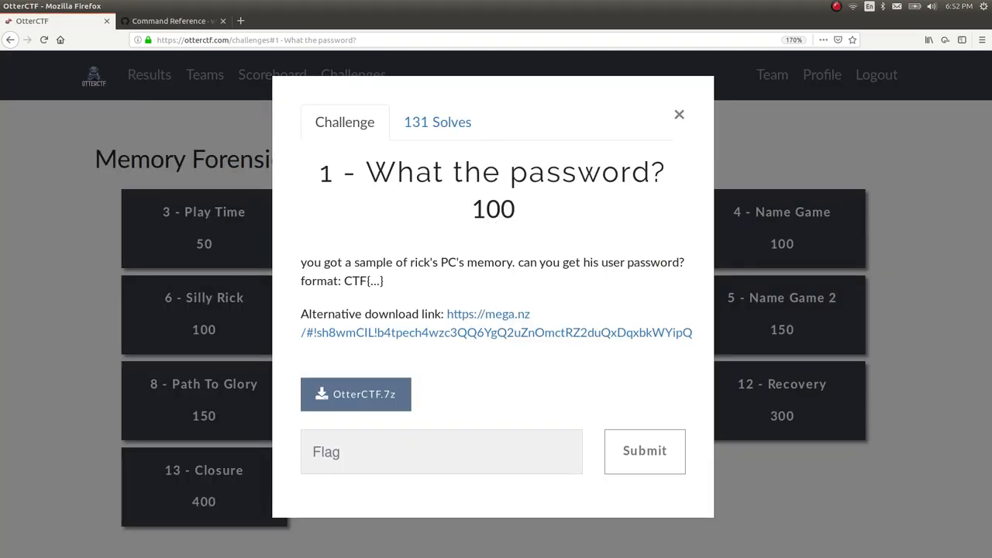
left_click(171, 22)
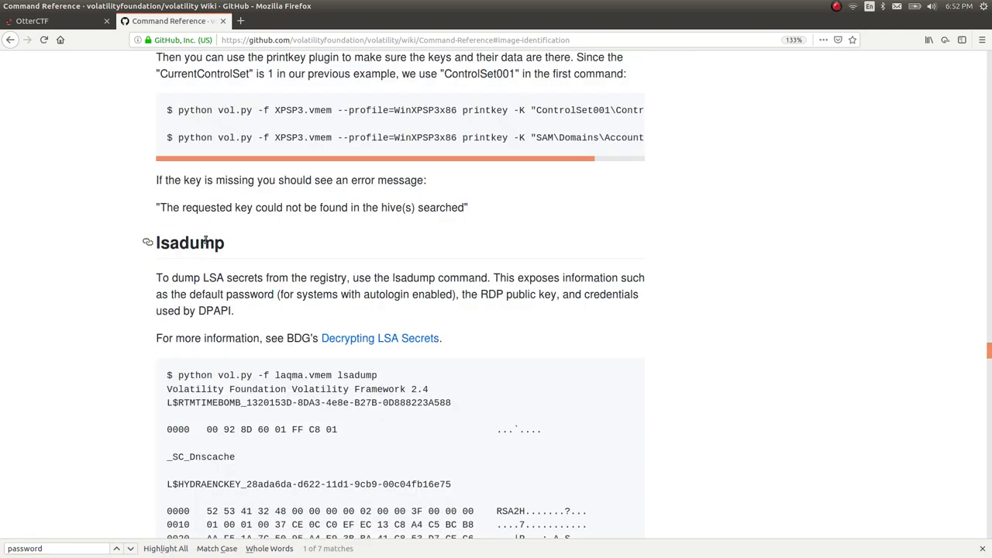
mouse_move(240, 279)
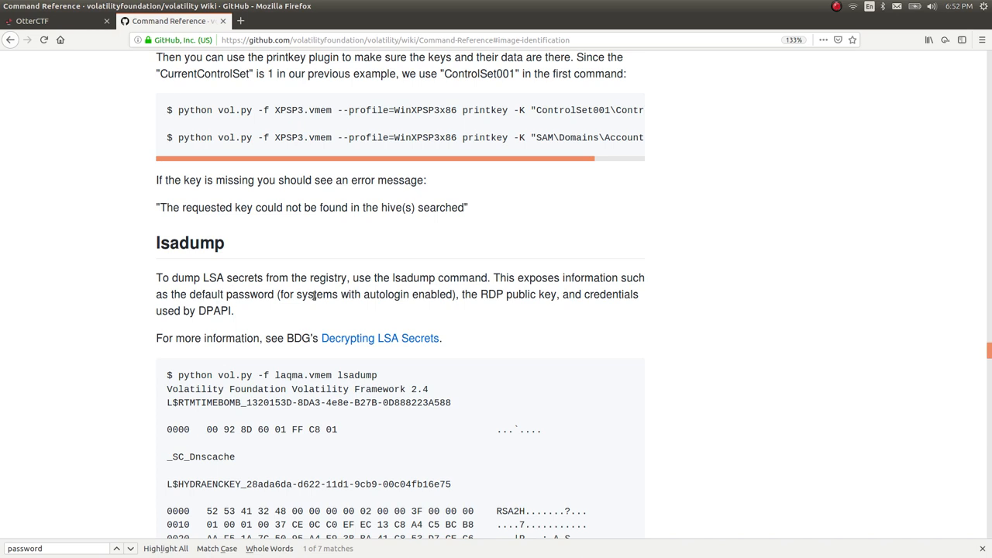
scroll("down", 3)
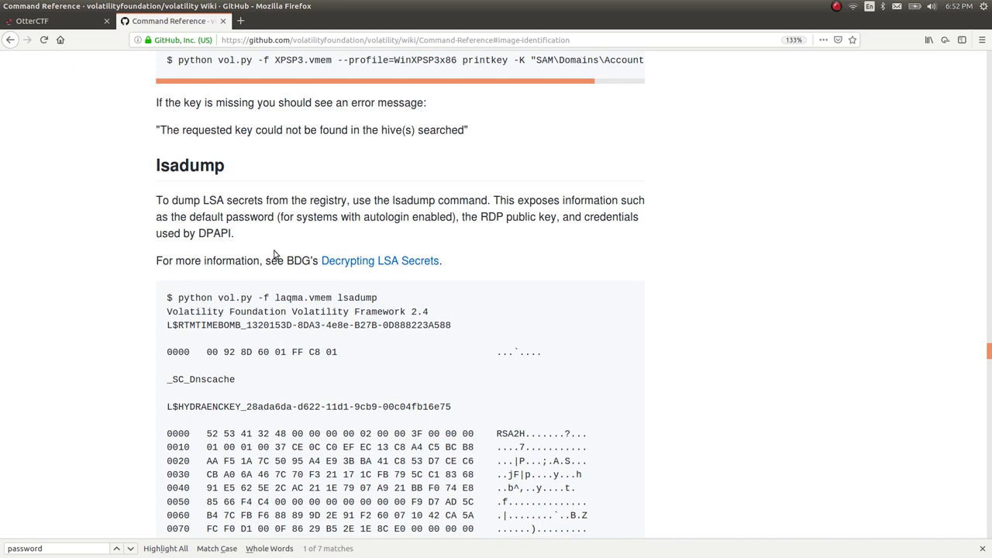
scroll("down", 3)
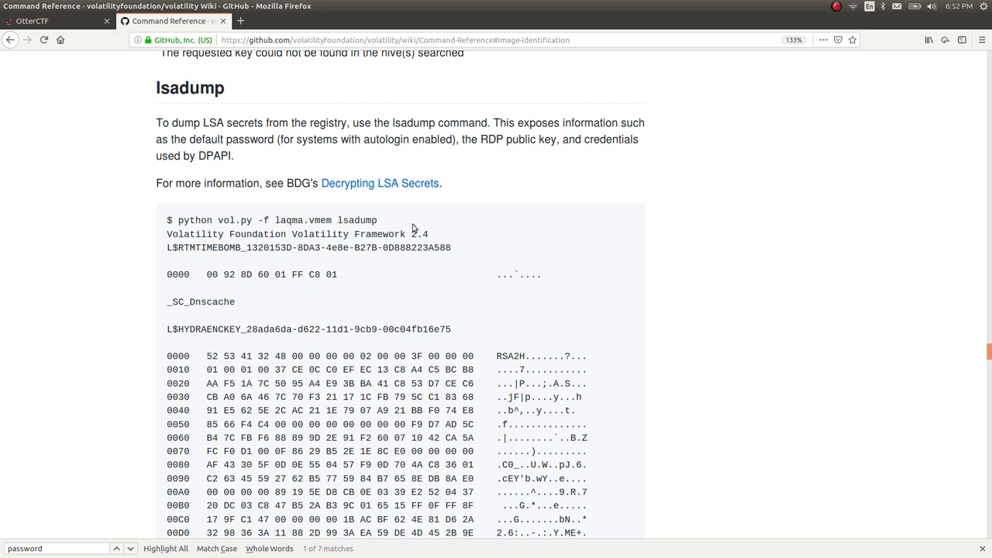
scroll("down", 3)
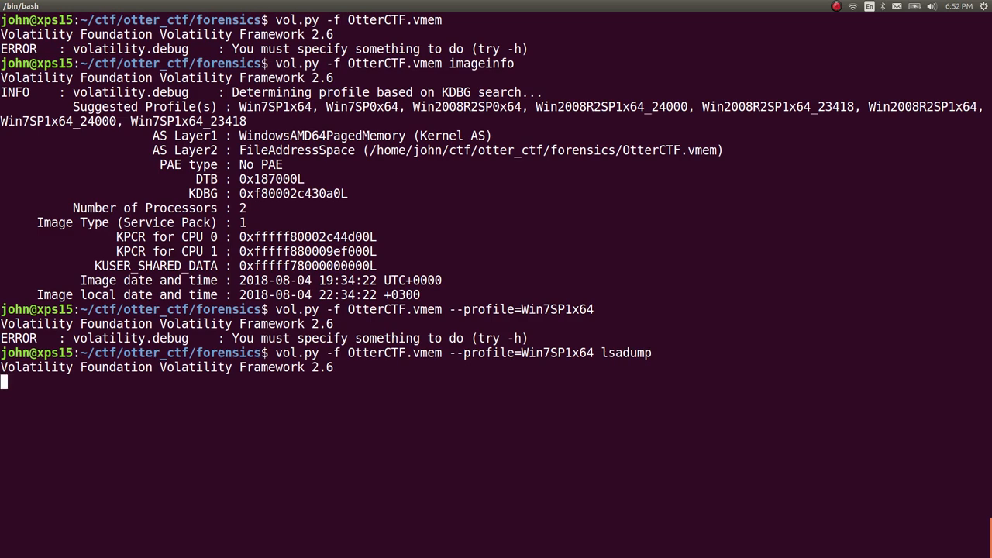
key("Return")
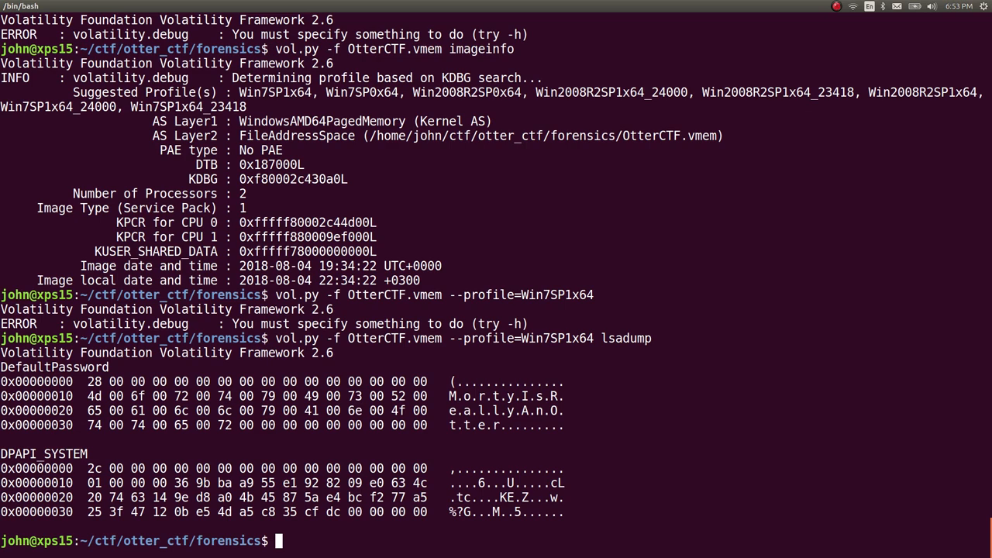
type("Morty")
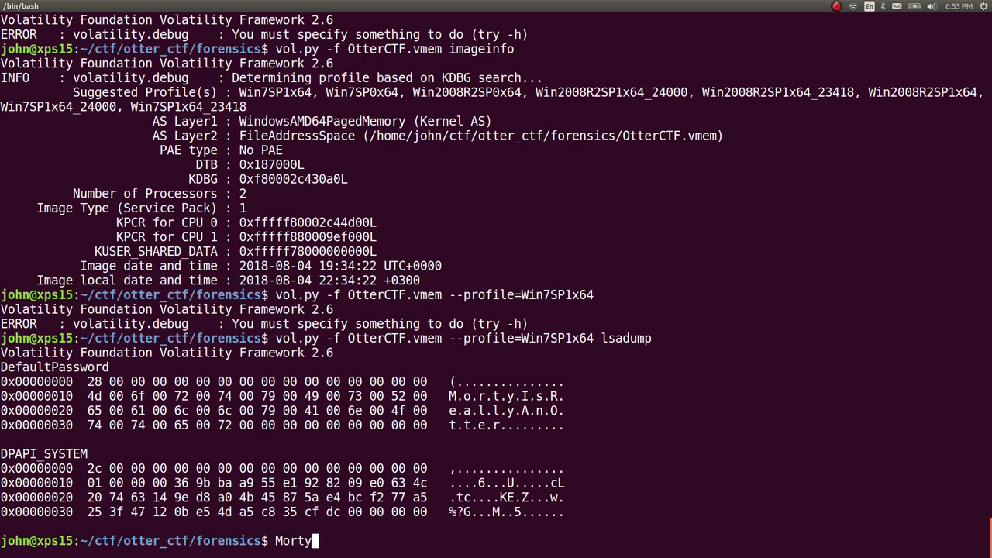
type("IsReaal")
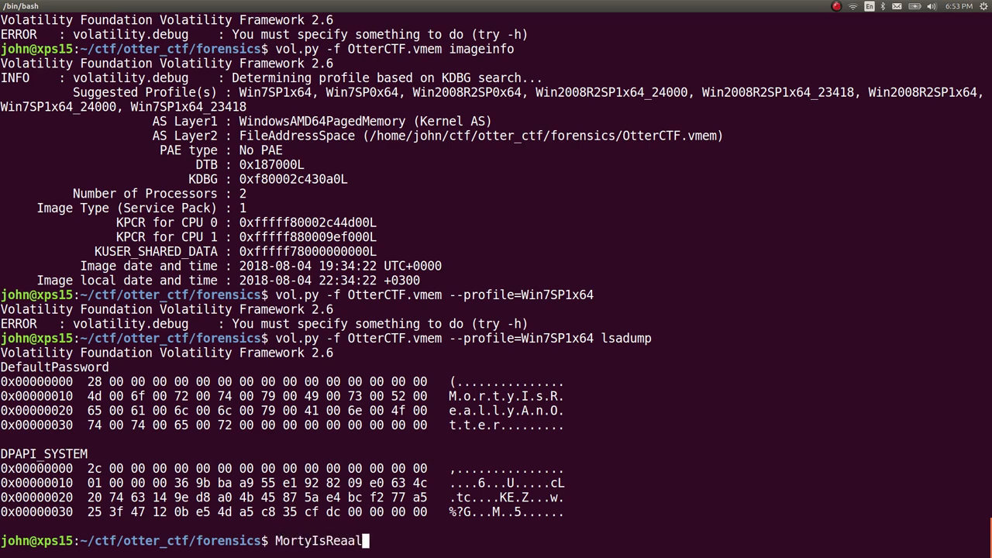
type("yPassword")
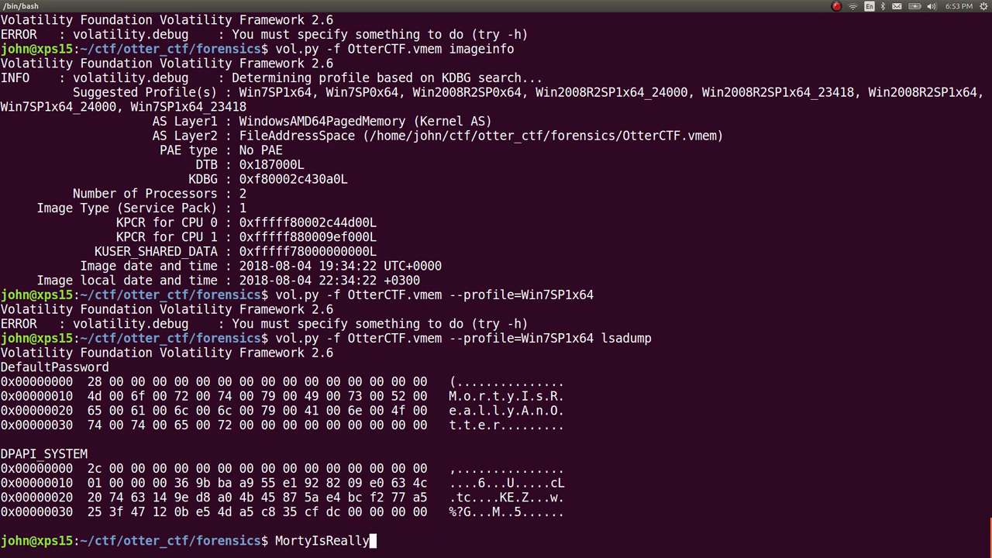
type("AnOtter")
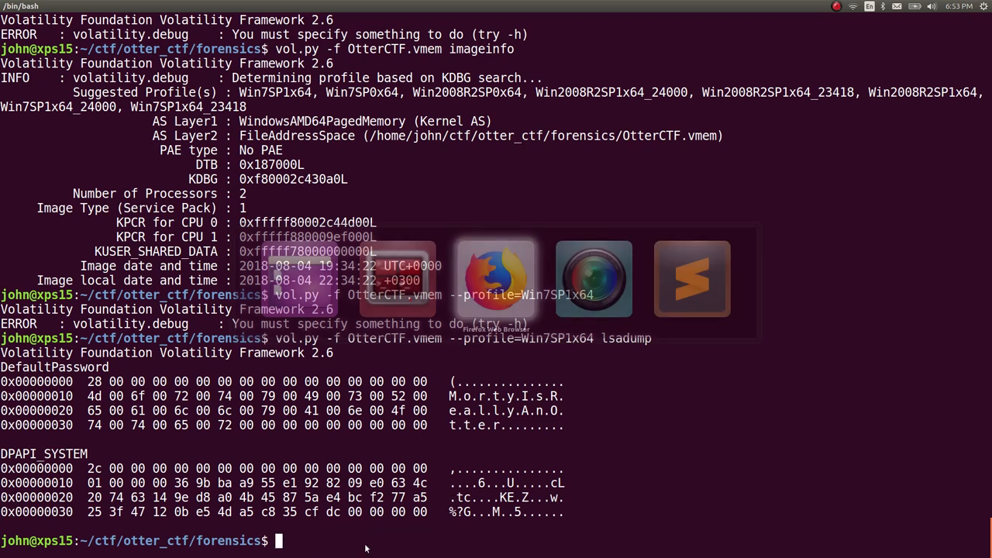
left_click(494, 279)
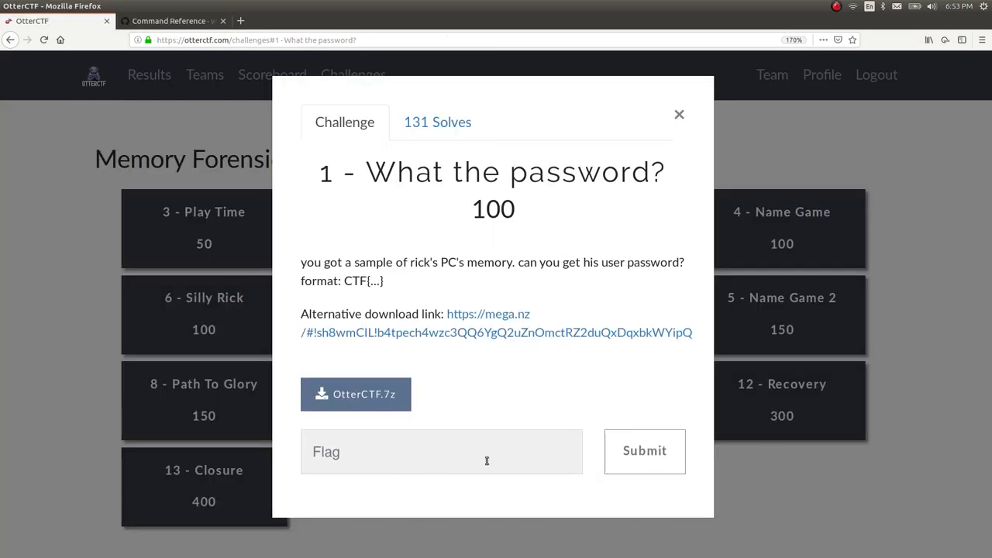
left_click(645, 450)
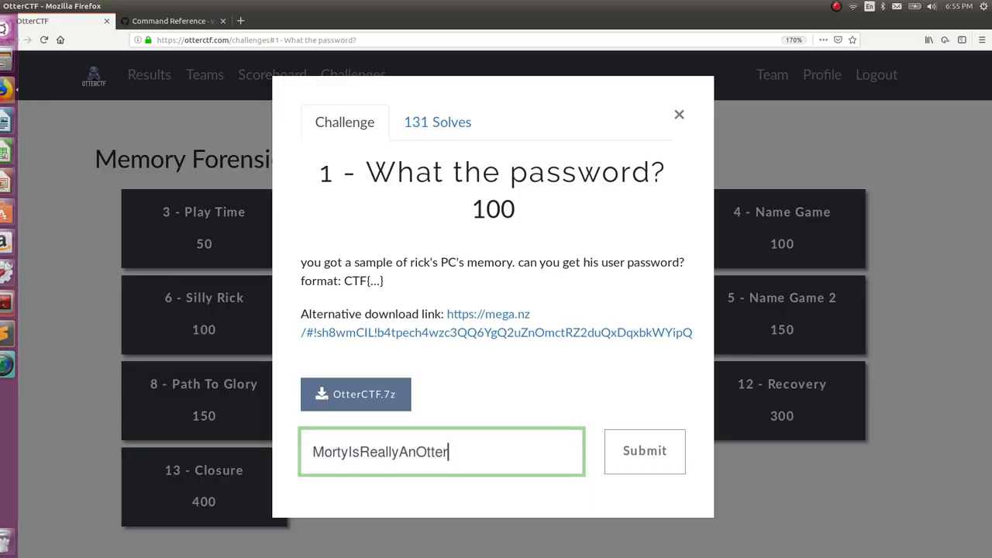
left_click(645, 451)
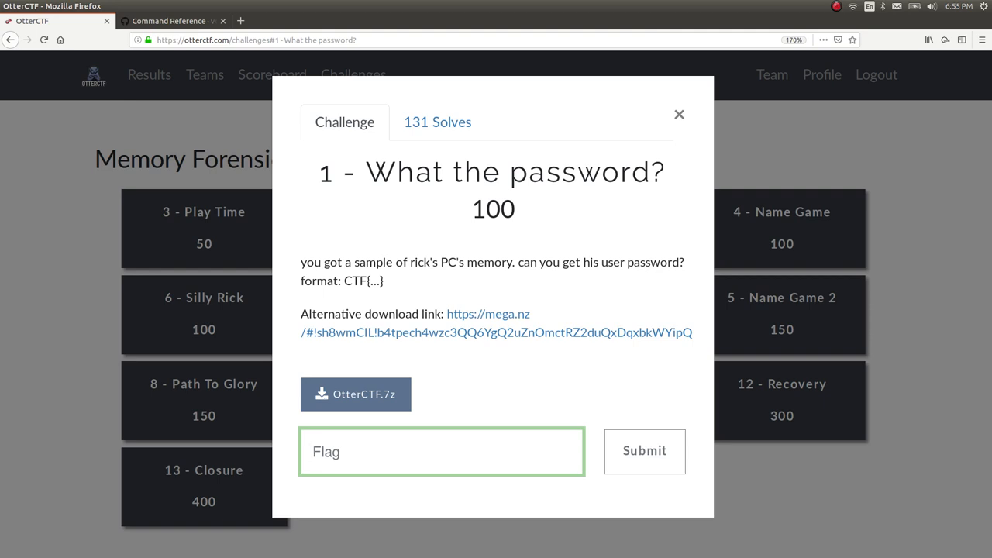
type("MortyIsReallyAnOtter")
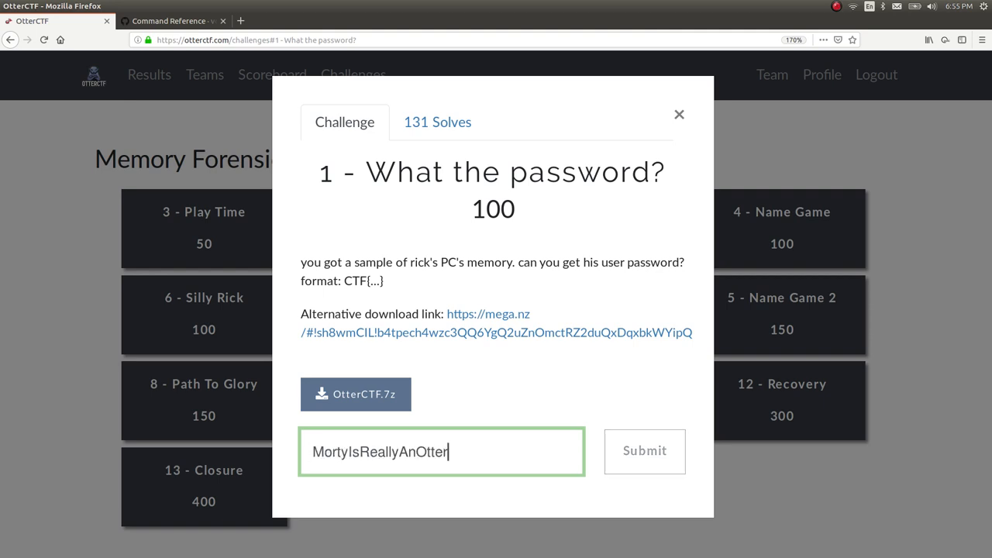
left_click(645, 451)
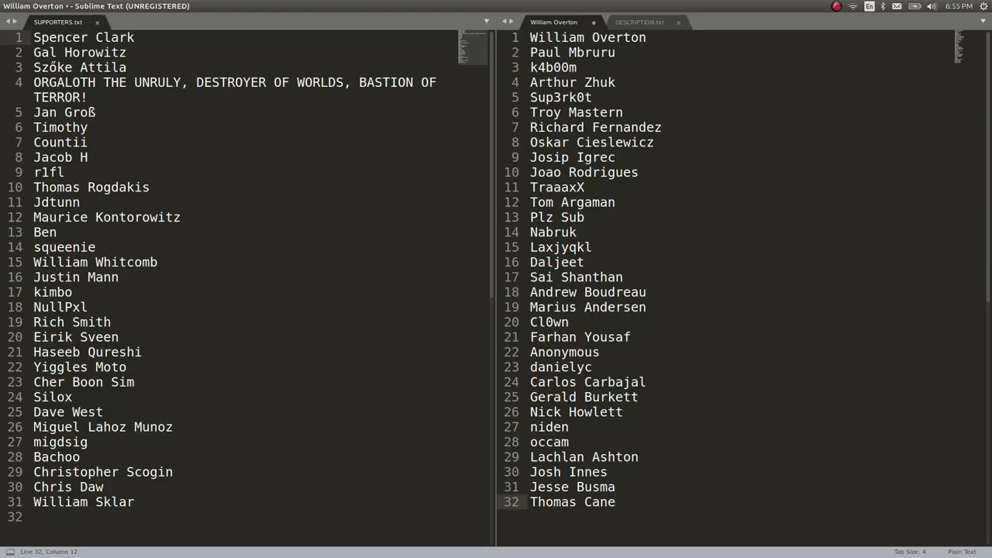
left_click(617, 502)
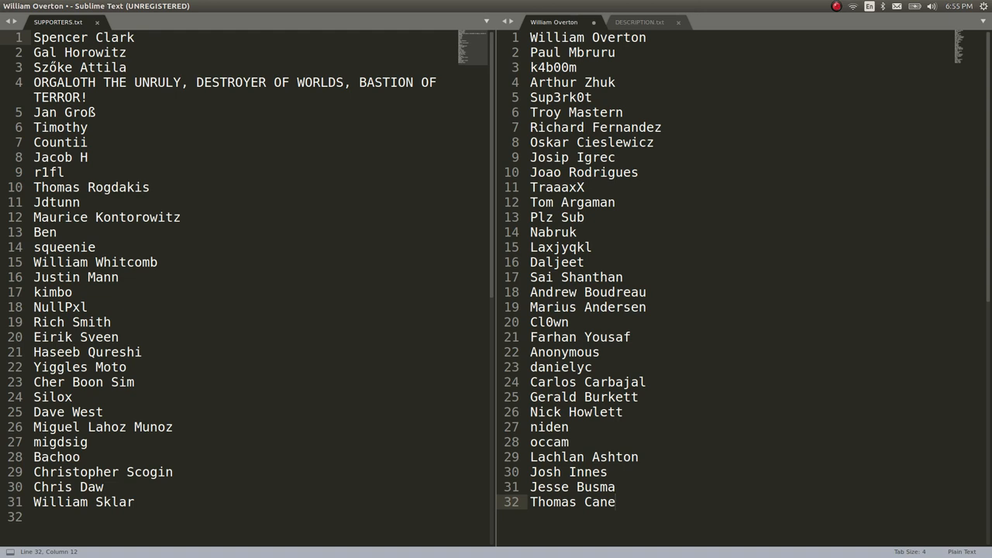
type("vadvaipsd please")
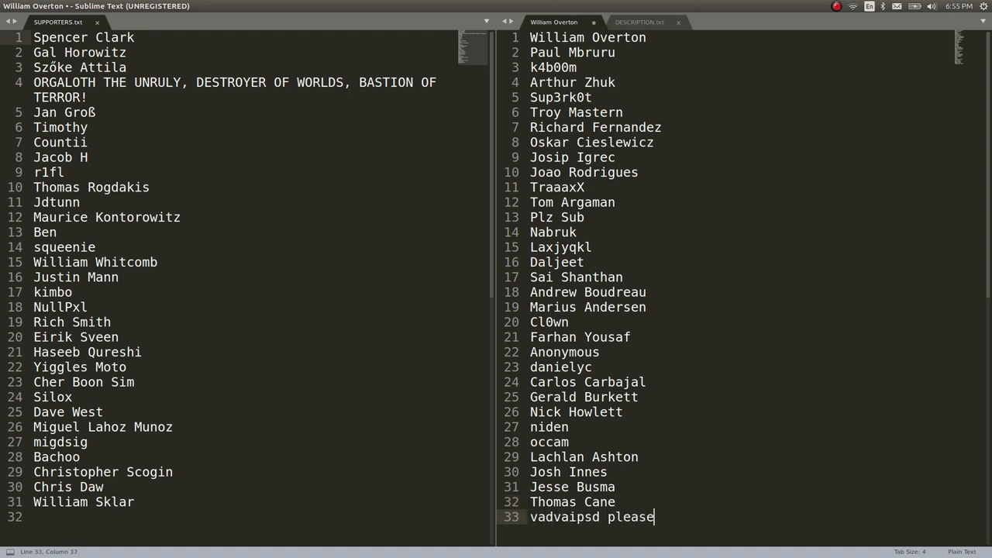
type("subsceribe asudovyusad")
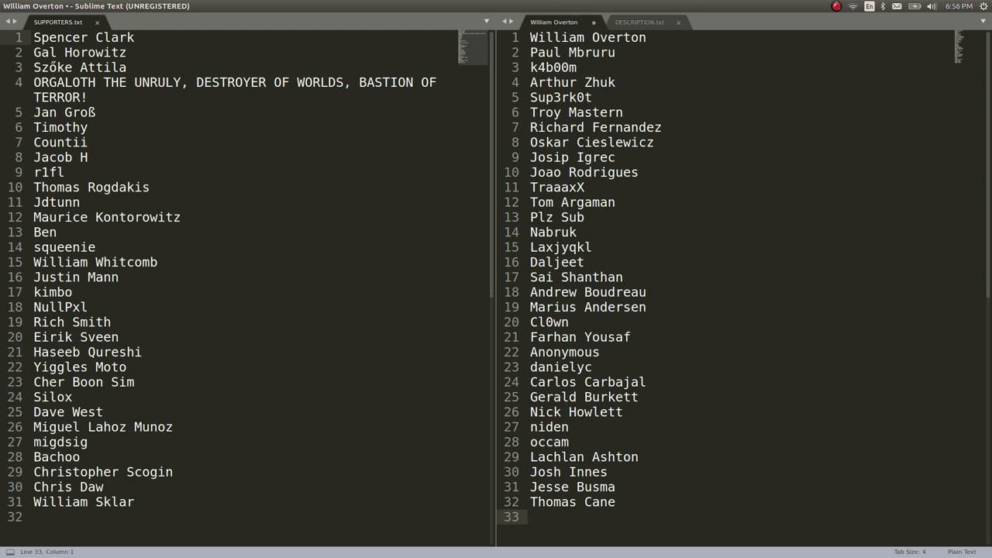
left_click(530, 518)
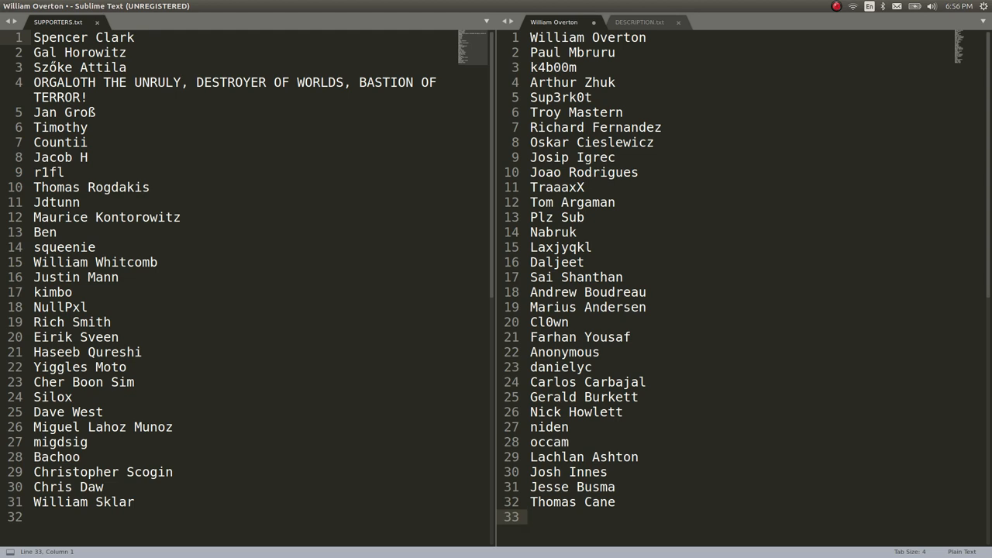
left_click(530, 518)
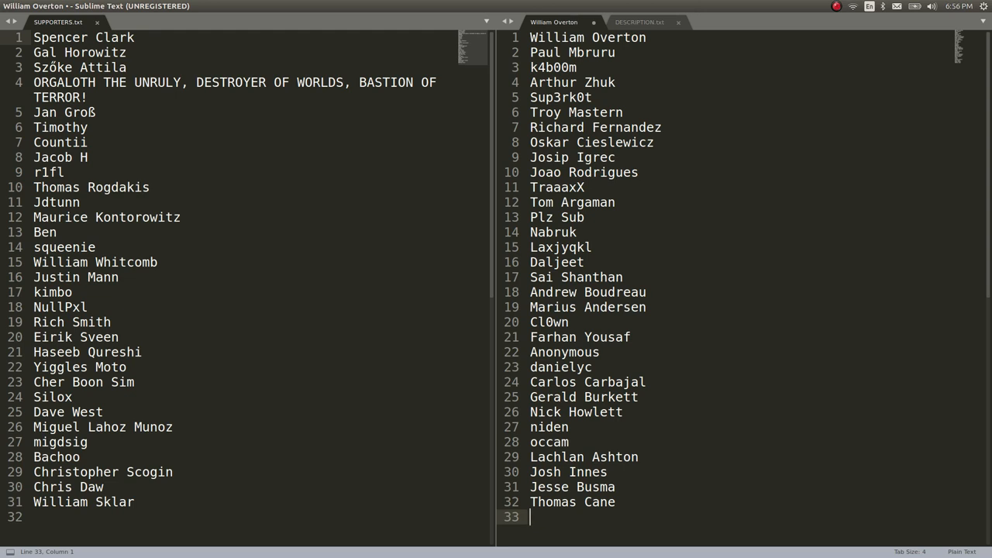